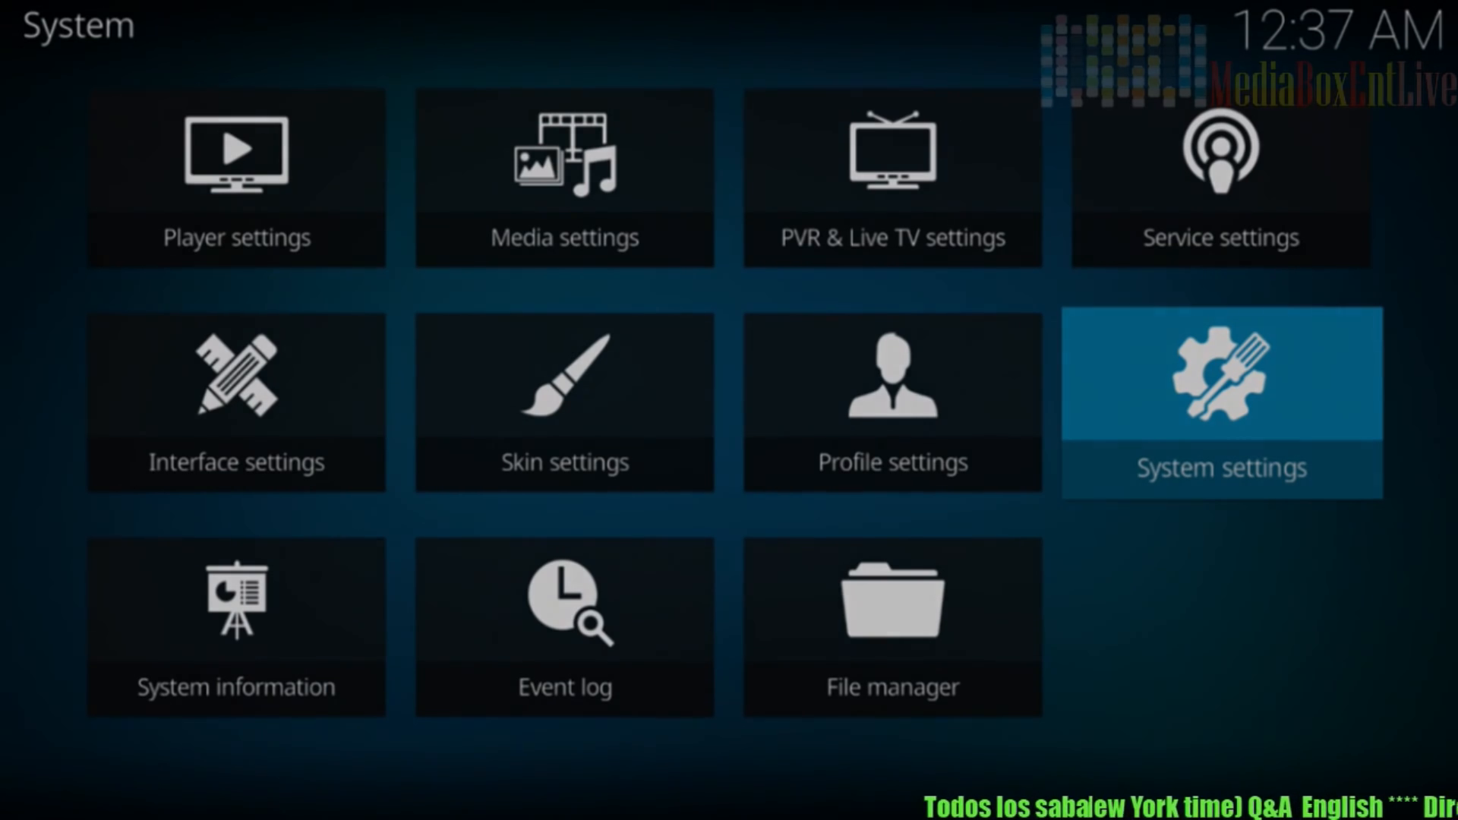
{"action": "left_click", "coordinate": [1220, 402]}
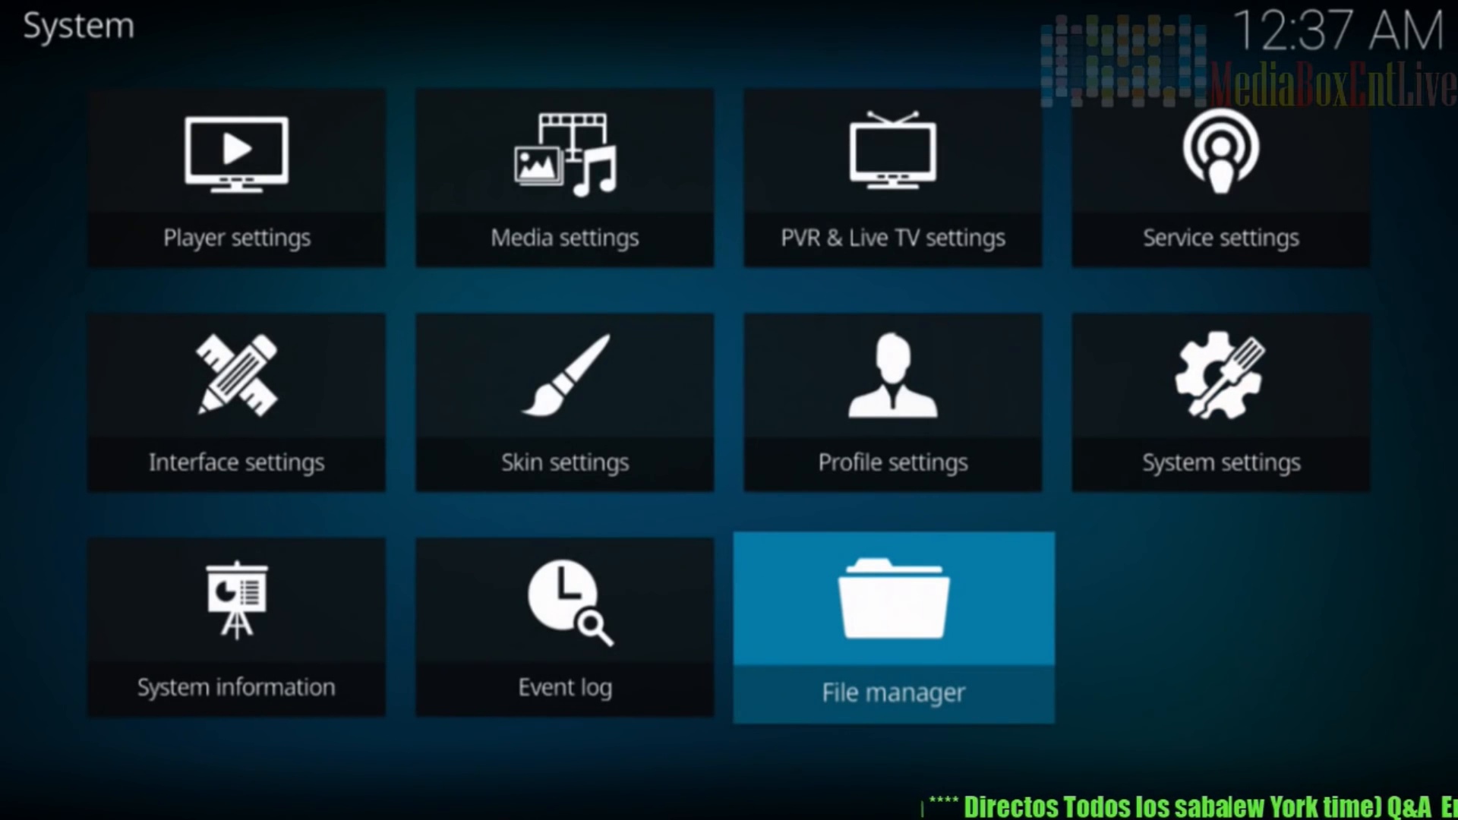
{"action": "left_click", "coordinate": [891, 626]}
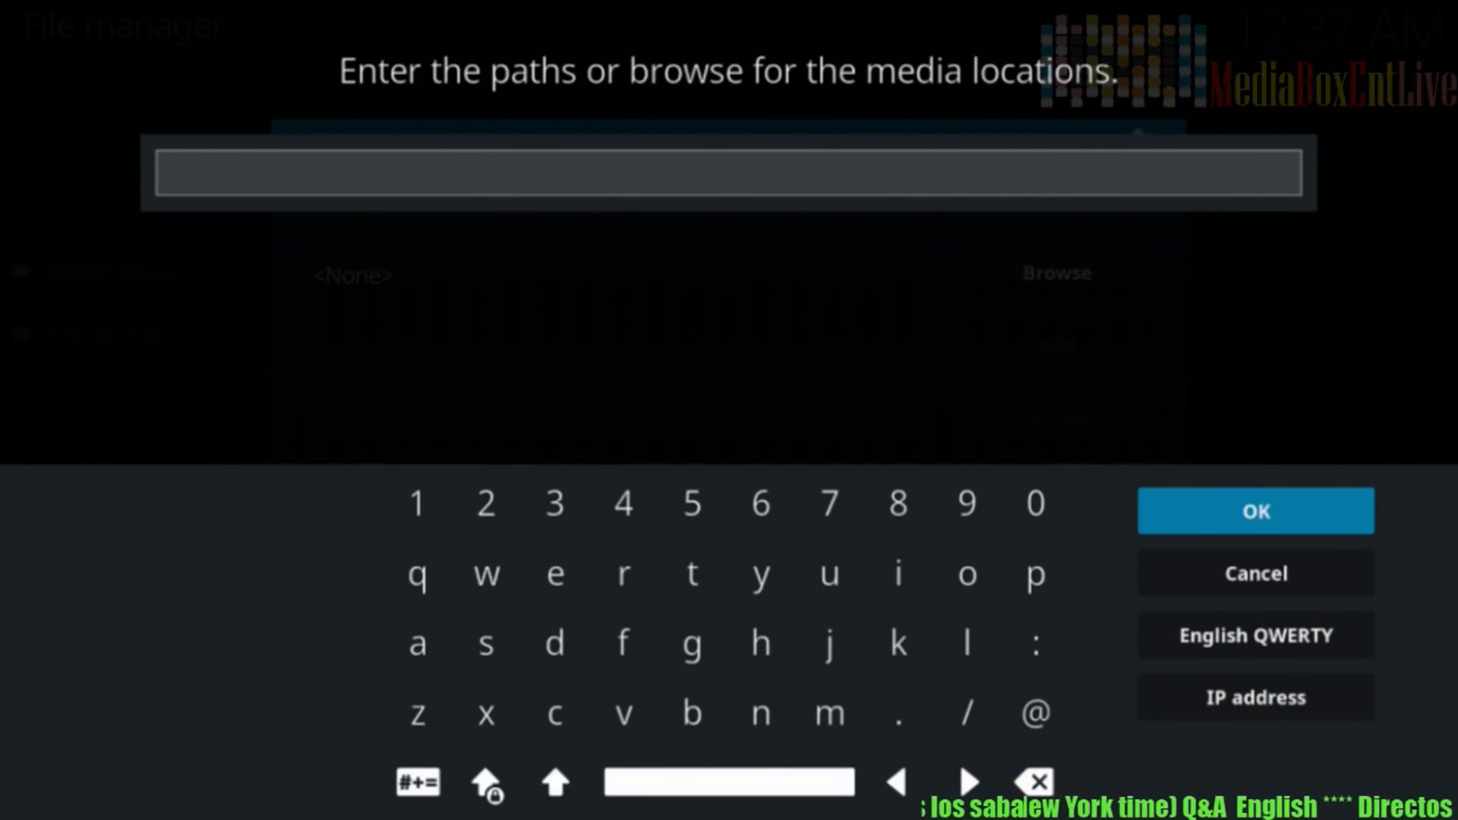
{"action": "type", "text": "http://repo.hackmykodi.com/"}
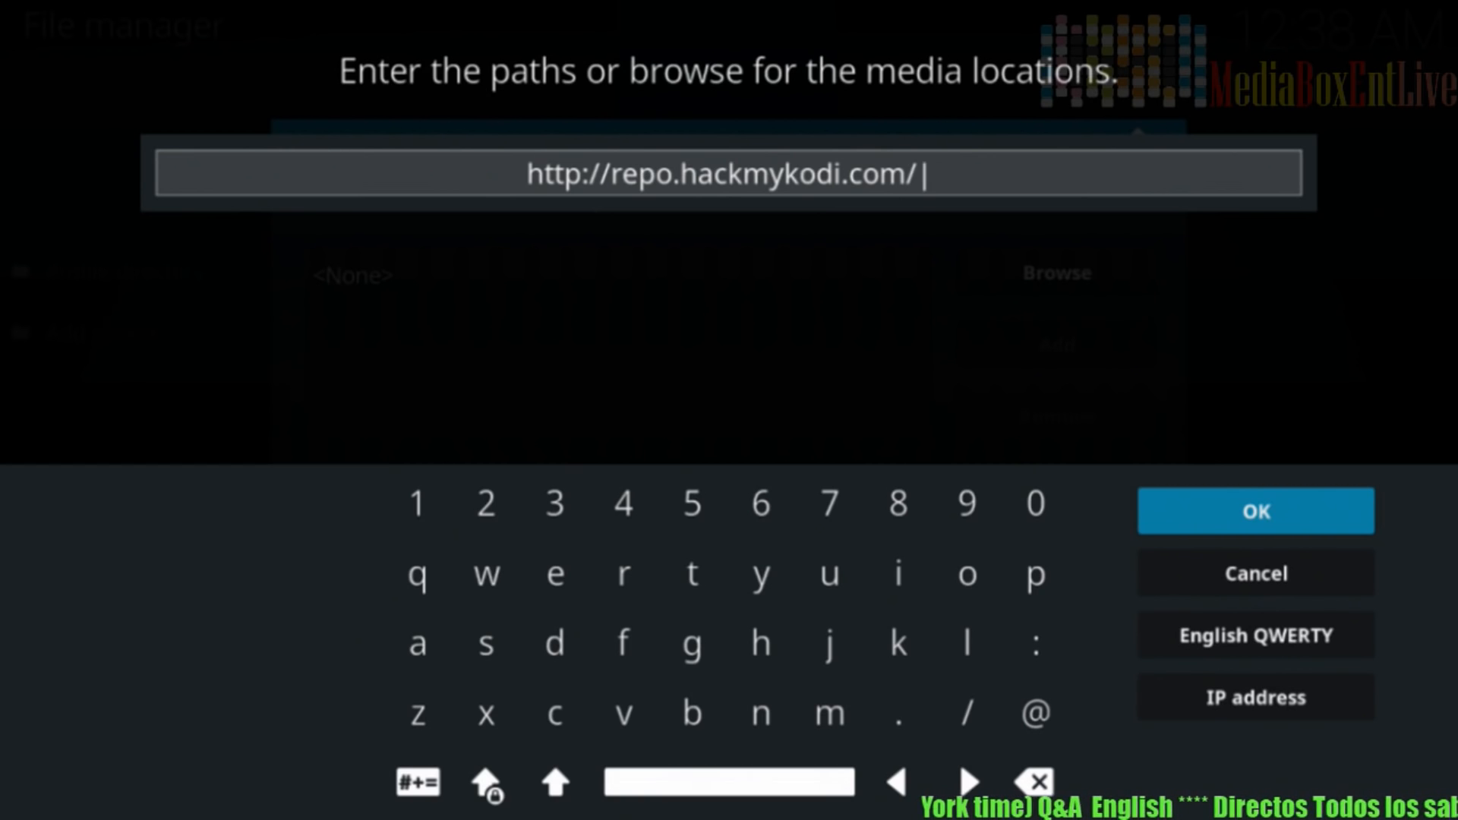
{"action": "left_click", "coordinate": [1255, 510]}
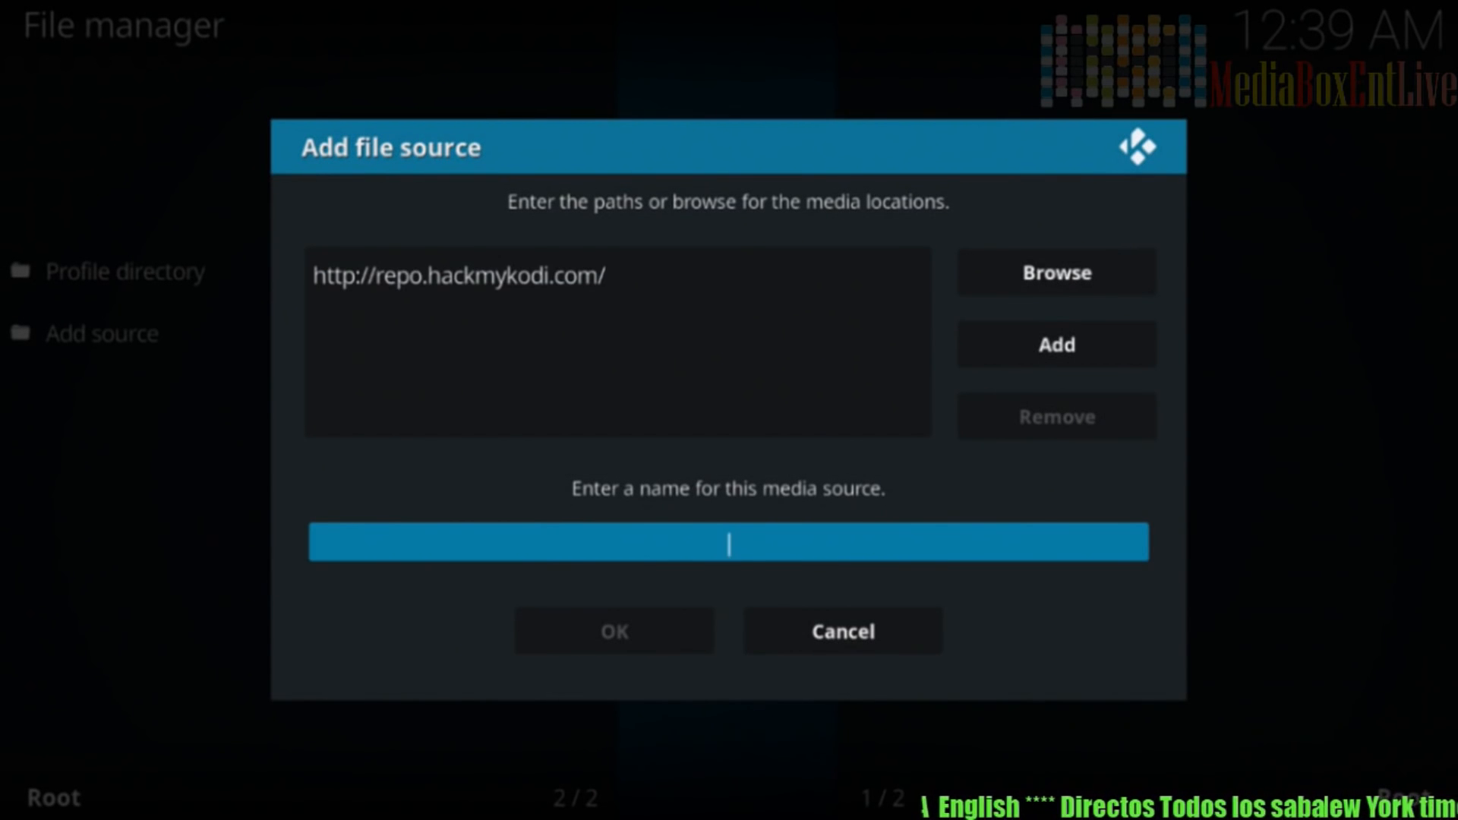
Step: Name the new source 'mykodi' and save it
{"action": "type", "text": "my"}
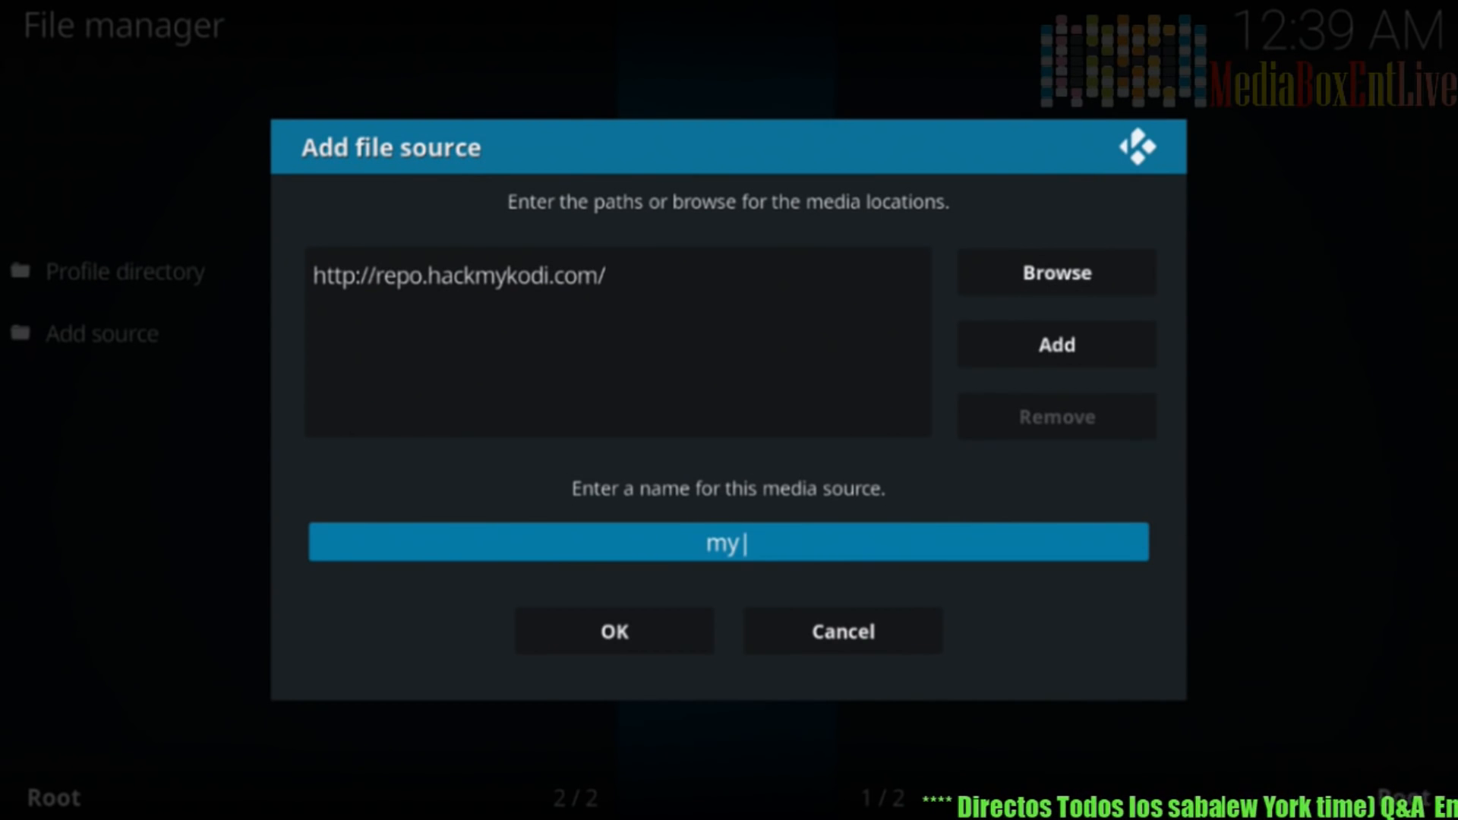
{"action": "type", "text": "k"}
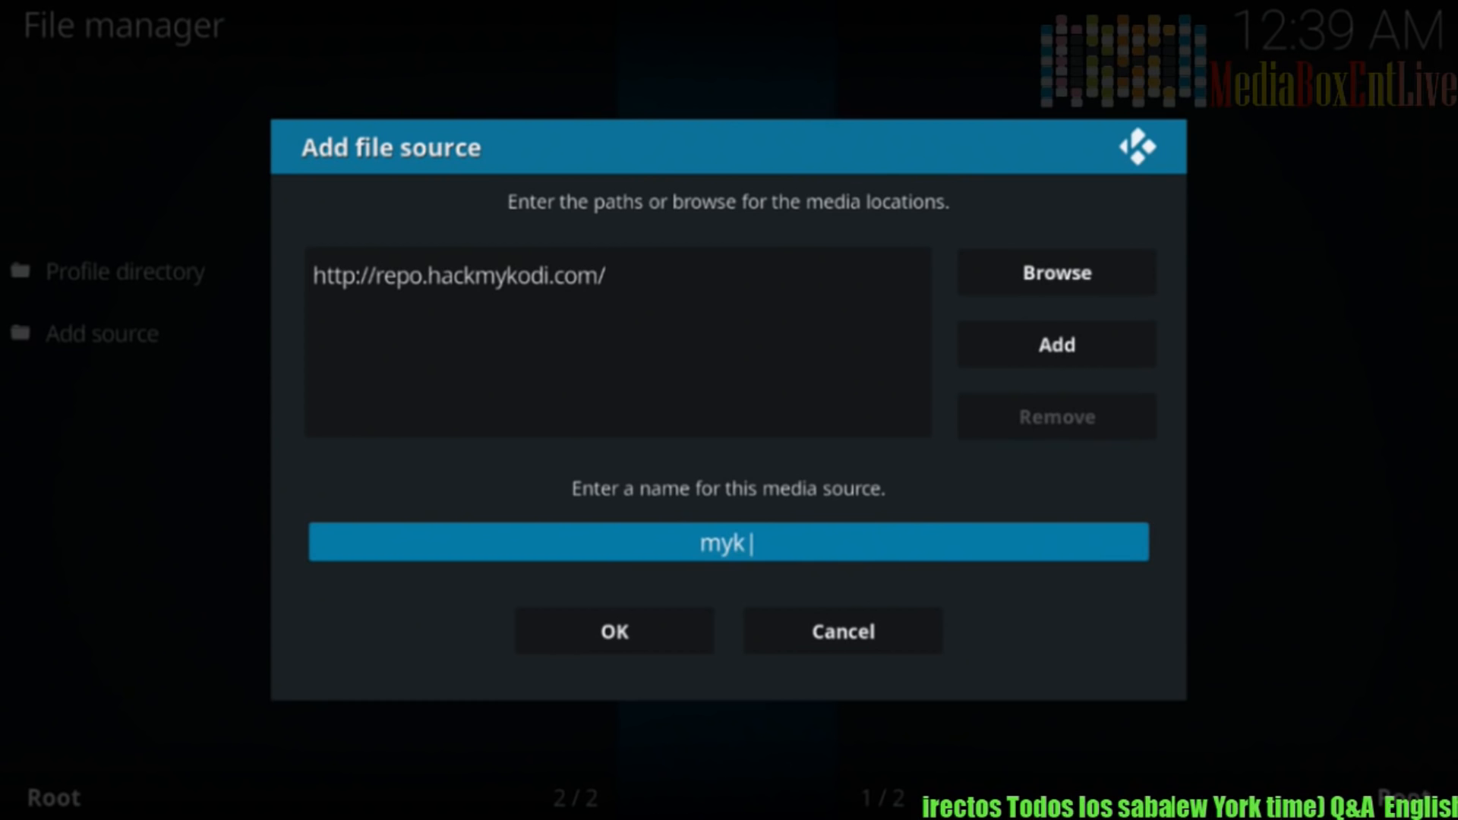
{"action": "type", "text": "odi"}
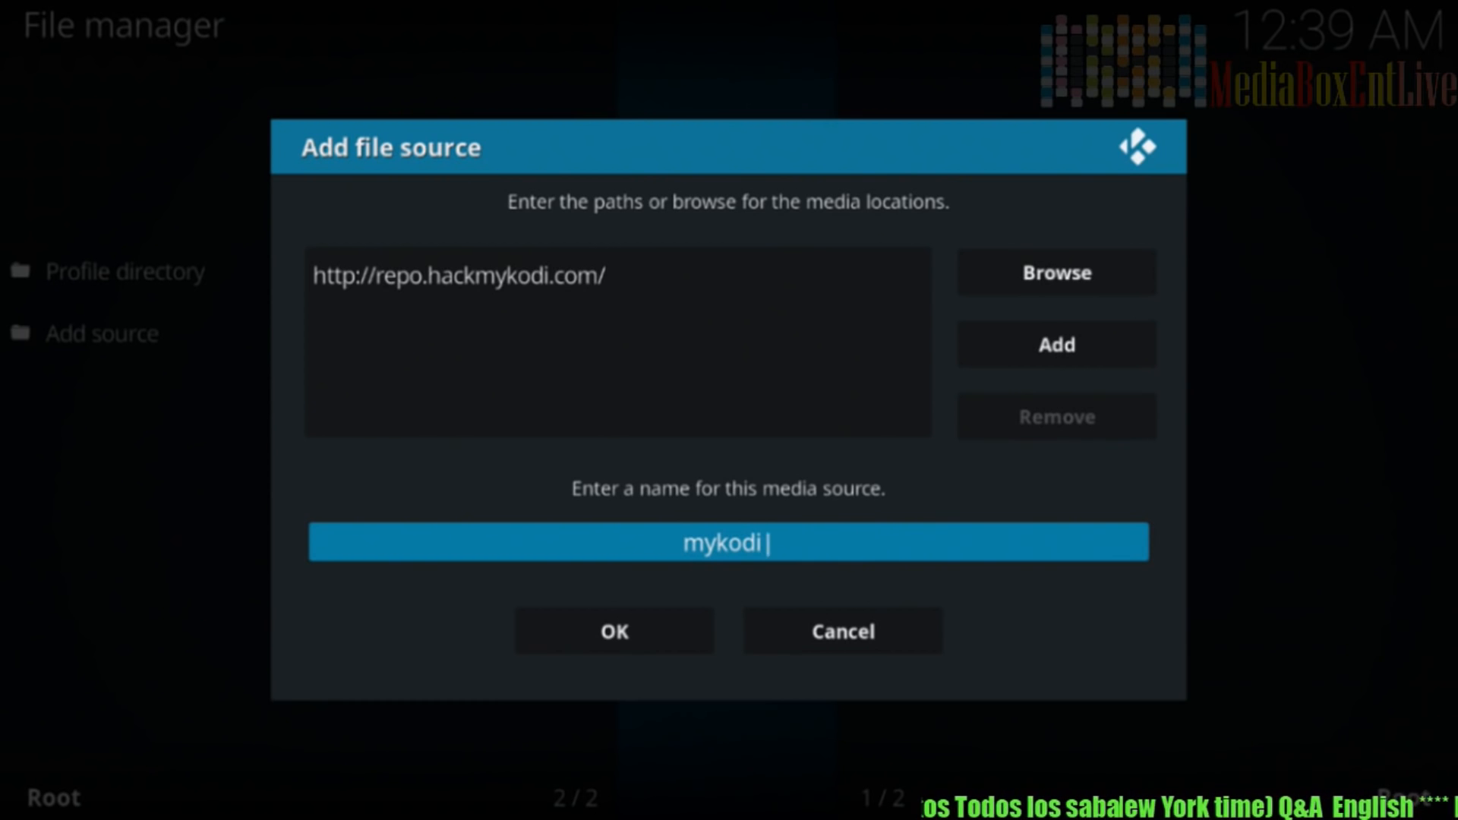
{"action": "left_click", "coordinate": [613, 631]}
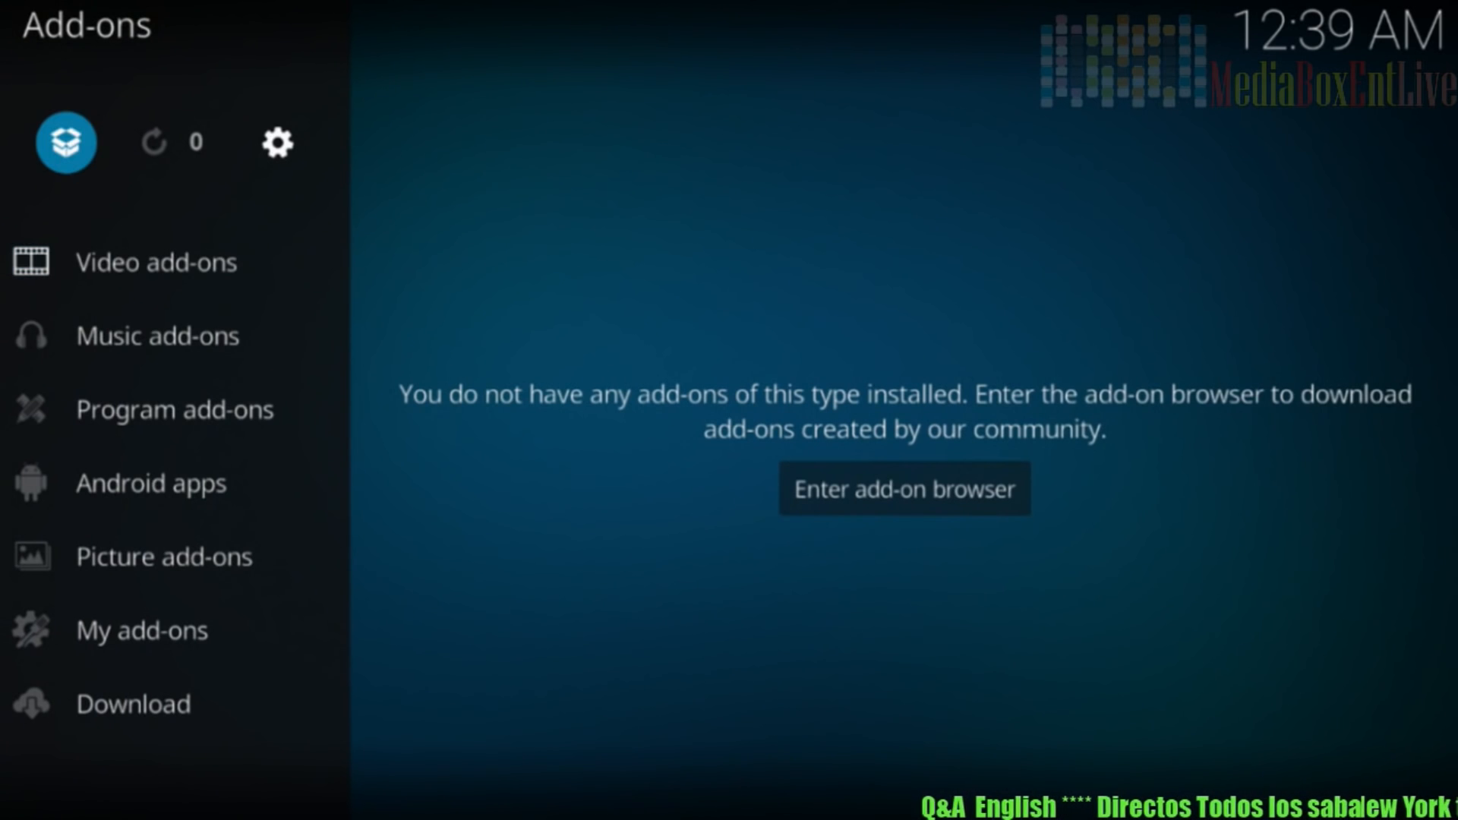
Step: Turn on Unknown sources, accept the warning, and return to the Add-on browser
{"action": "left_click", "coordinate": [903, 487]}
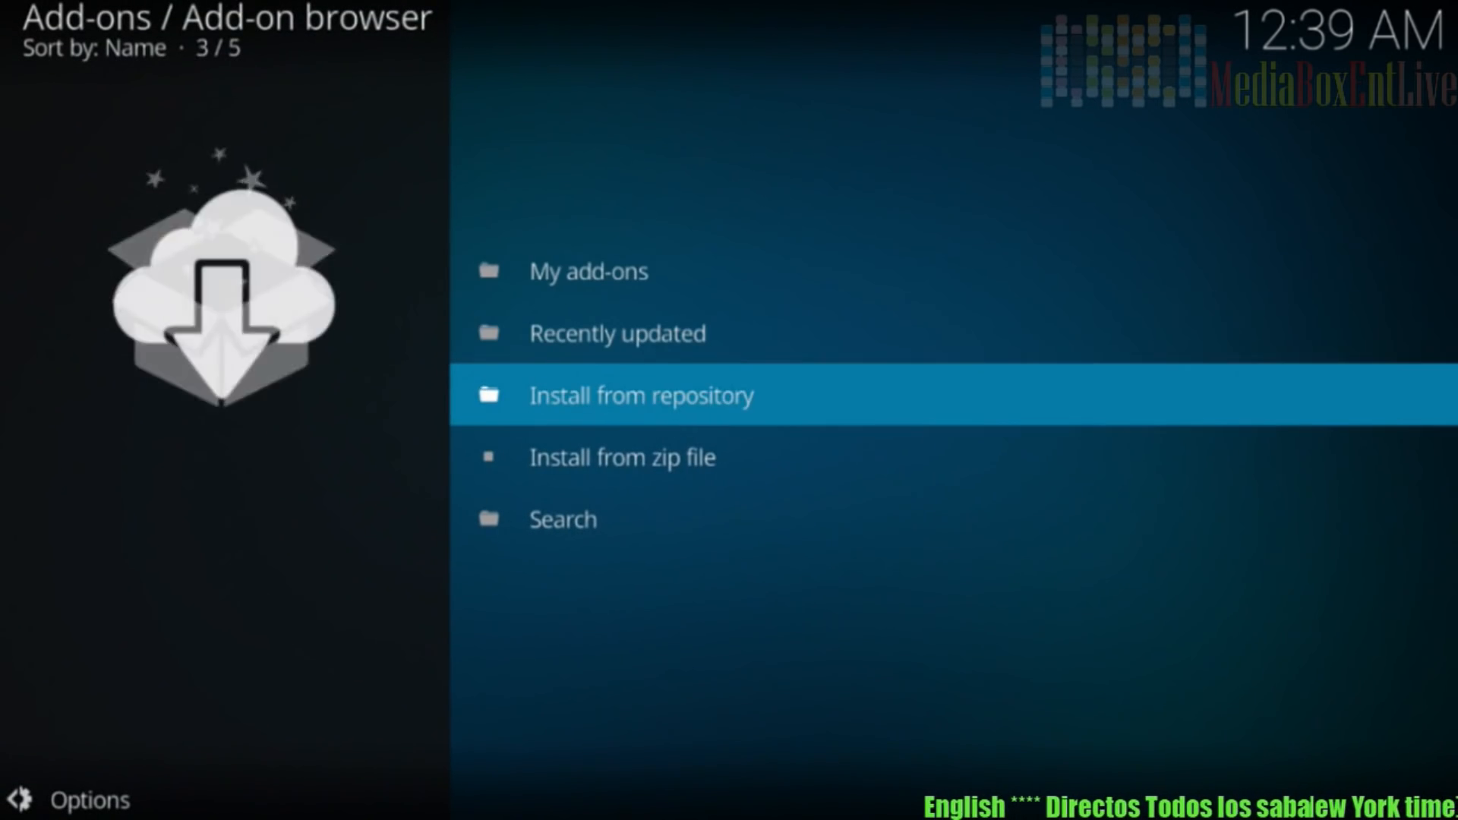
{"action": "left_click", "coordinate": [622, 457]}
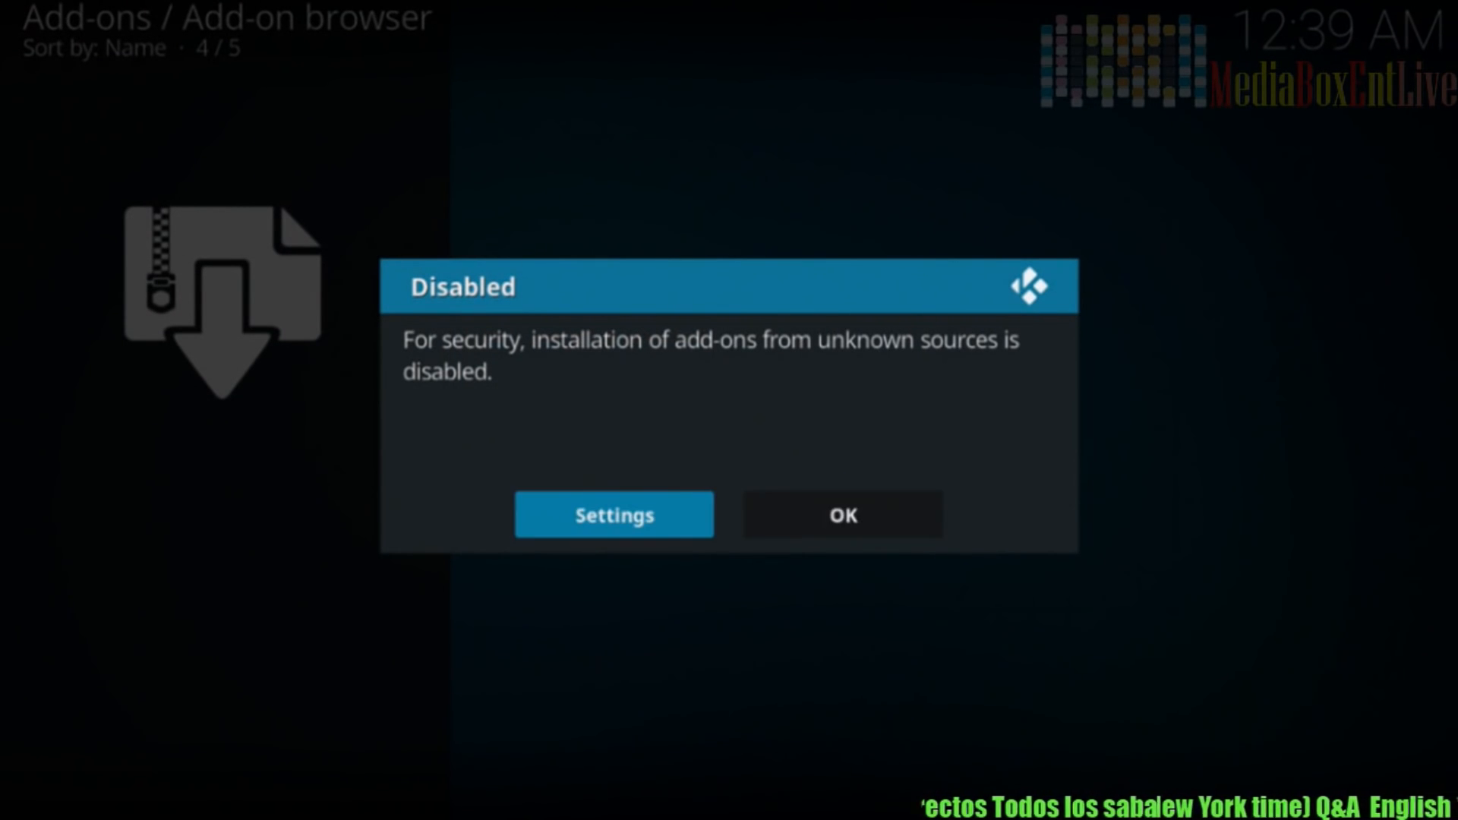
{"action": "left_click", "coordinate": [613, 514]}
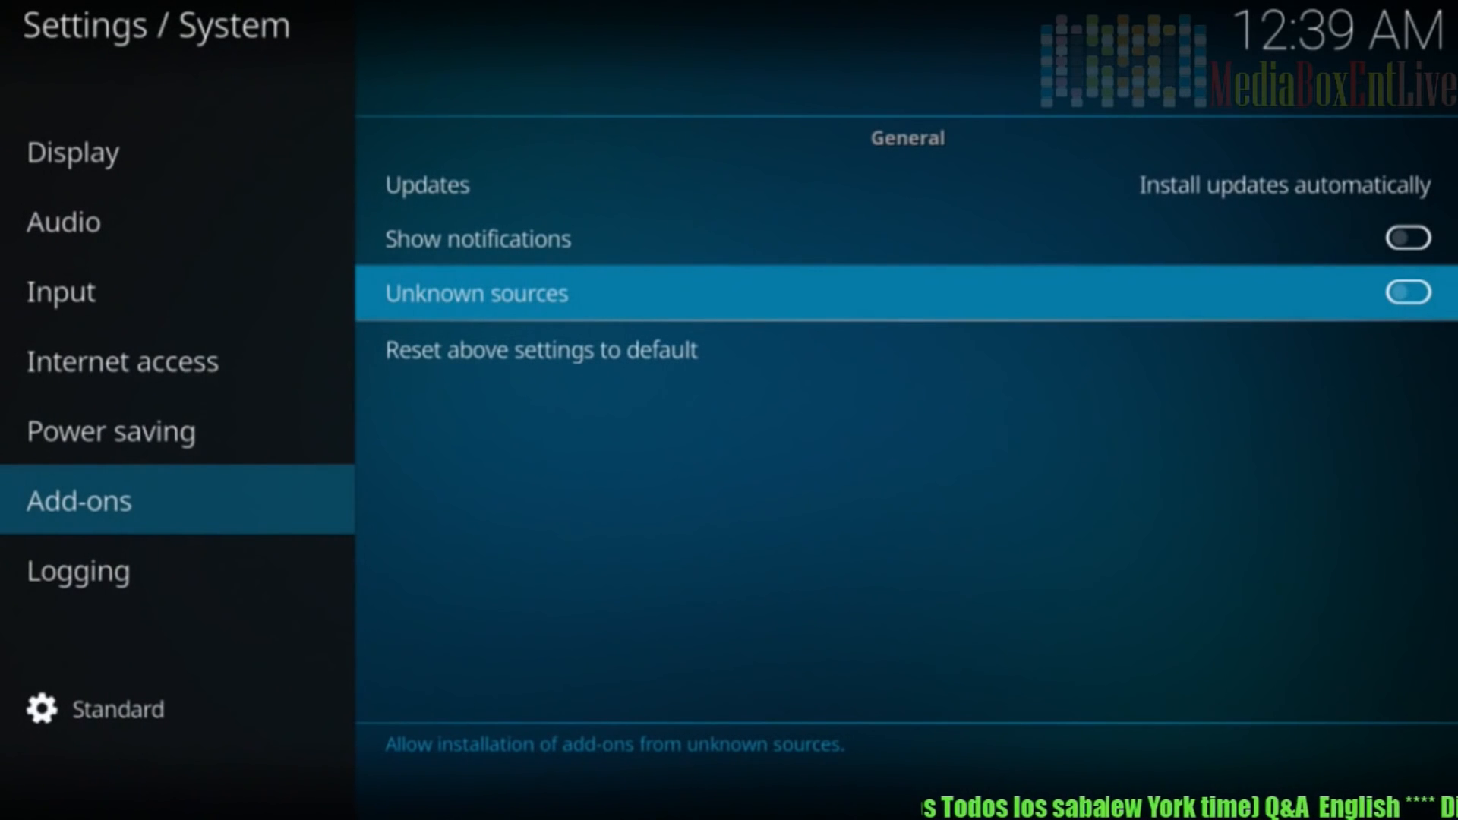
{"action": "left_click", "coordinate": [1408, 292]}
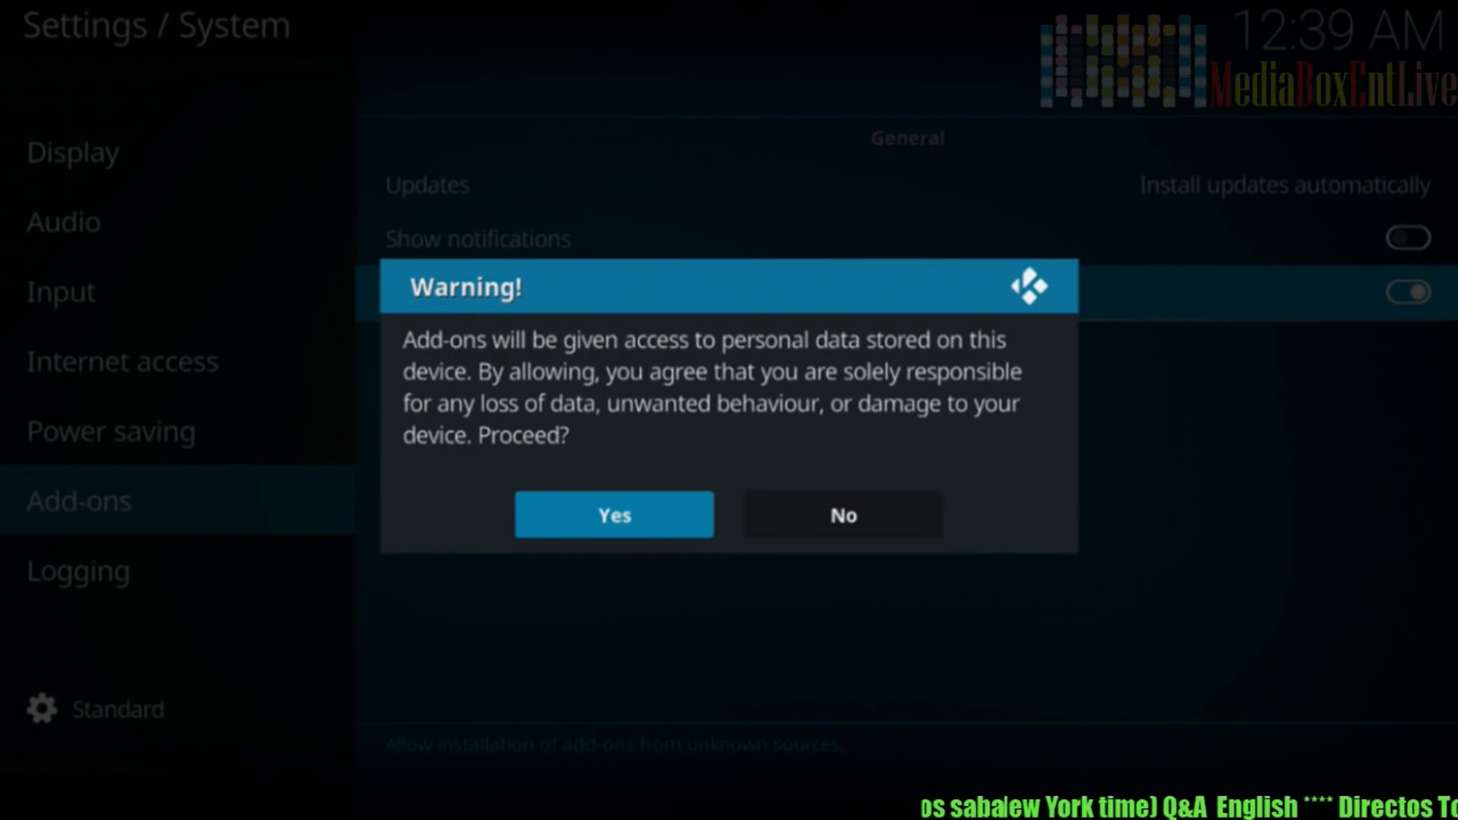
{"action": "left_click", "coordinate": [613, 514]}
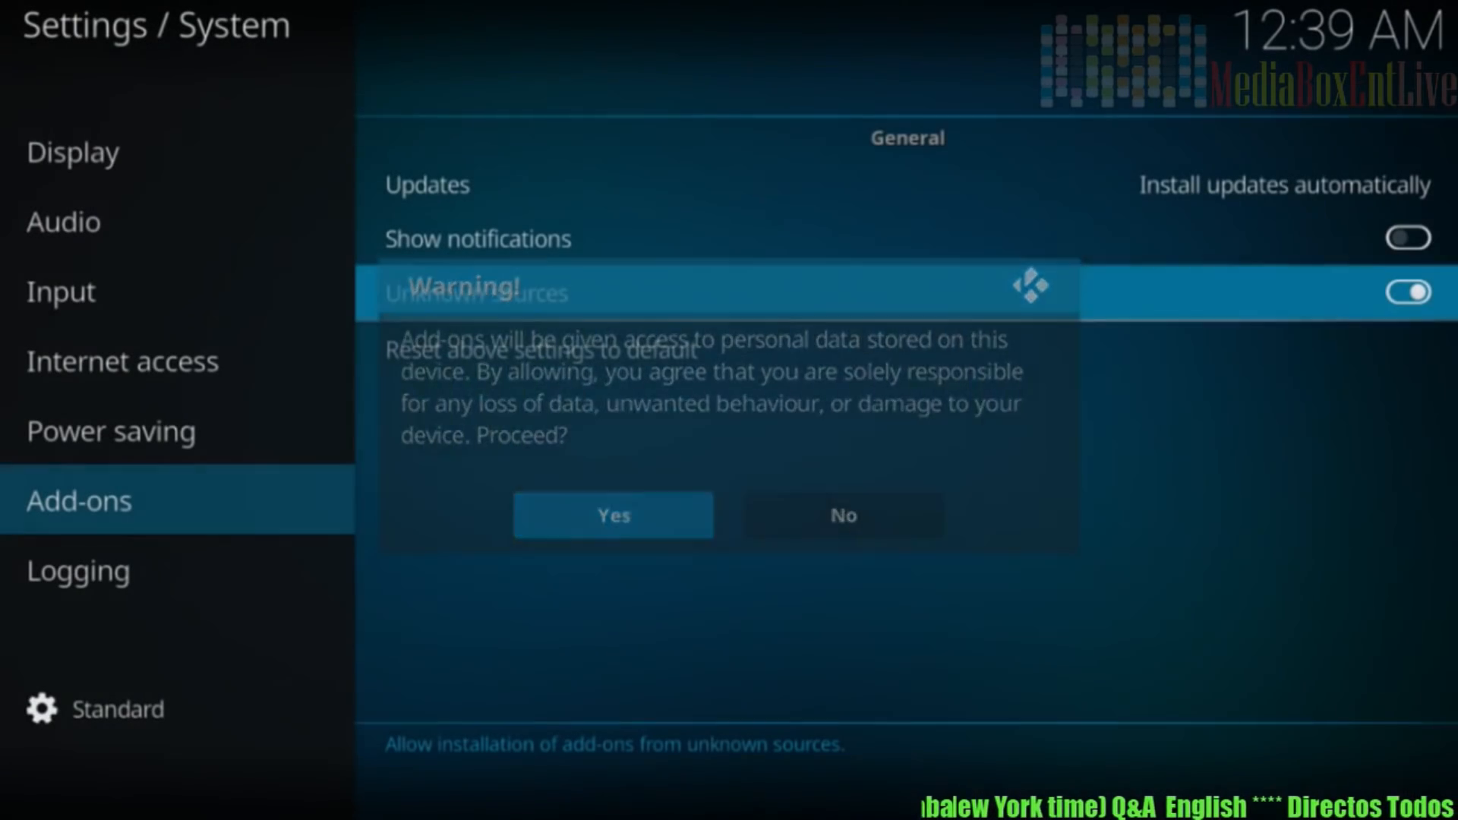
{"action": "left_click", "coordinate": [612, 515]}
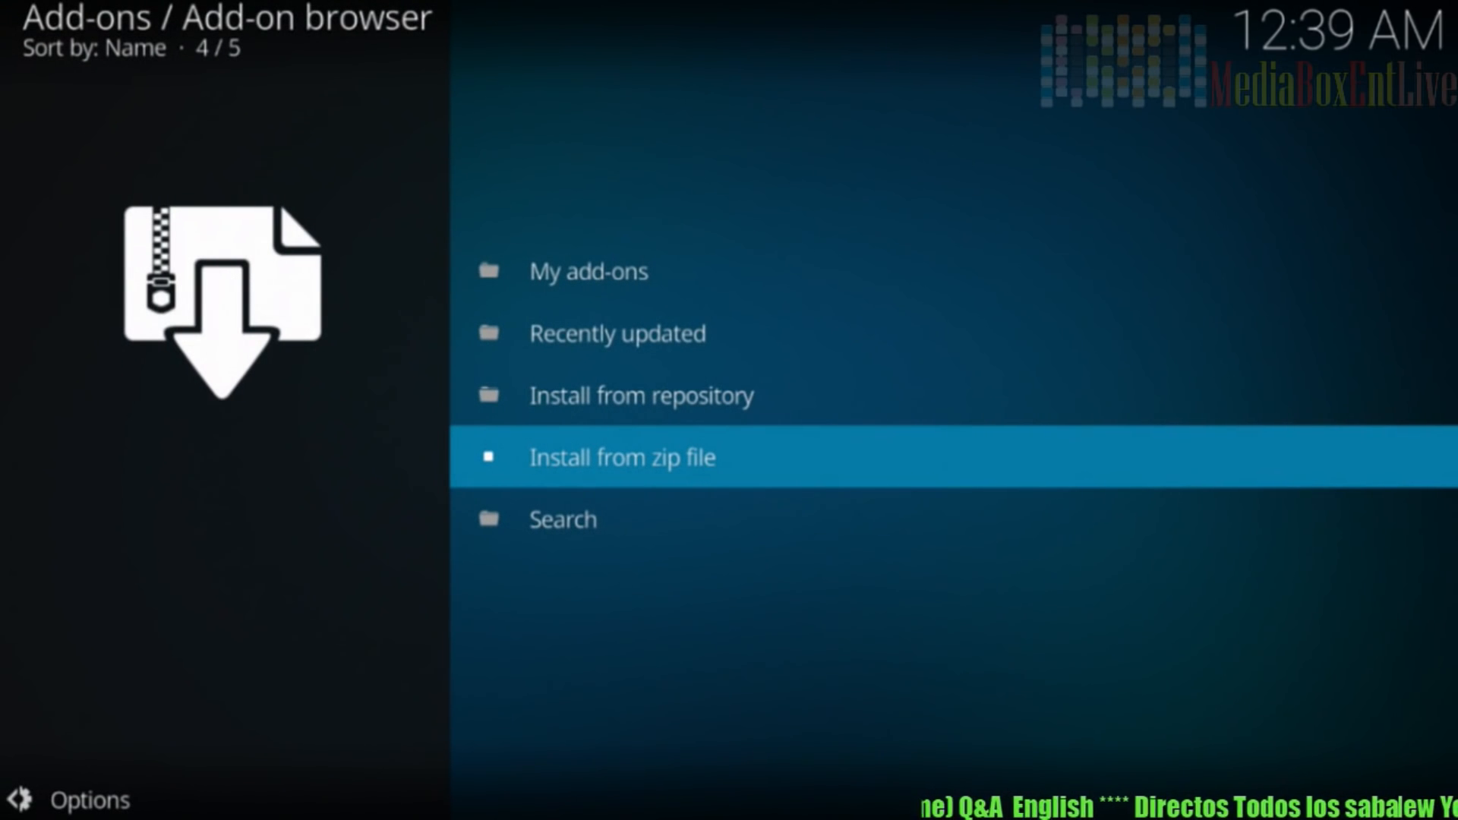
Step: Install plugin.program.advancedsettings-0.8.8.zip from the program-addons folder of mykodi
{"action": "left_click", "coordinate": [621, 457]}
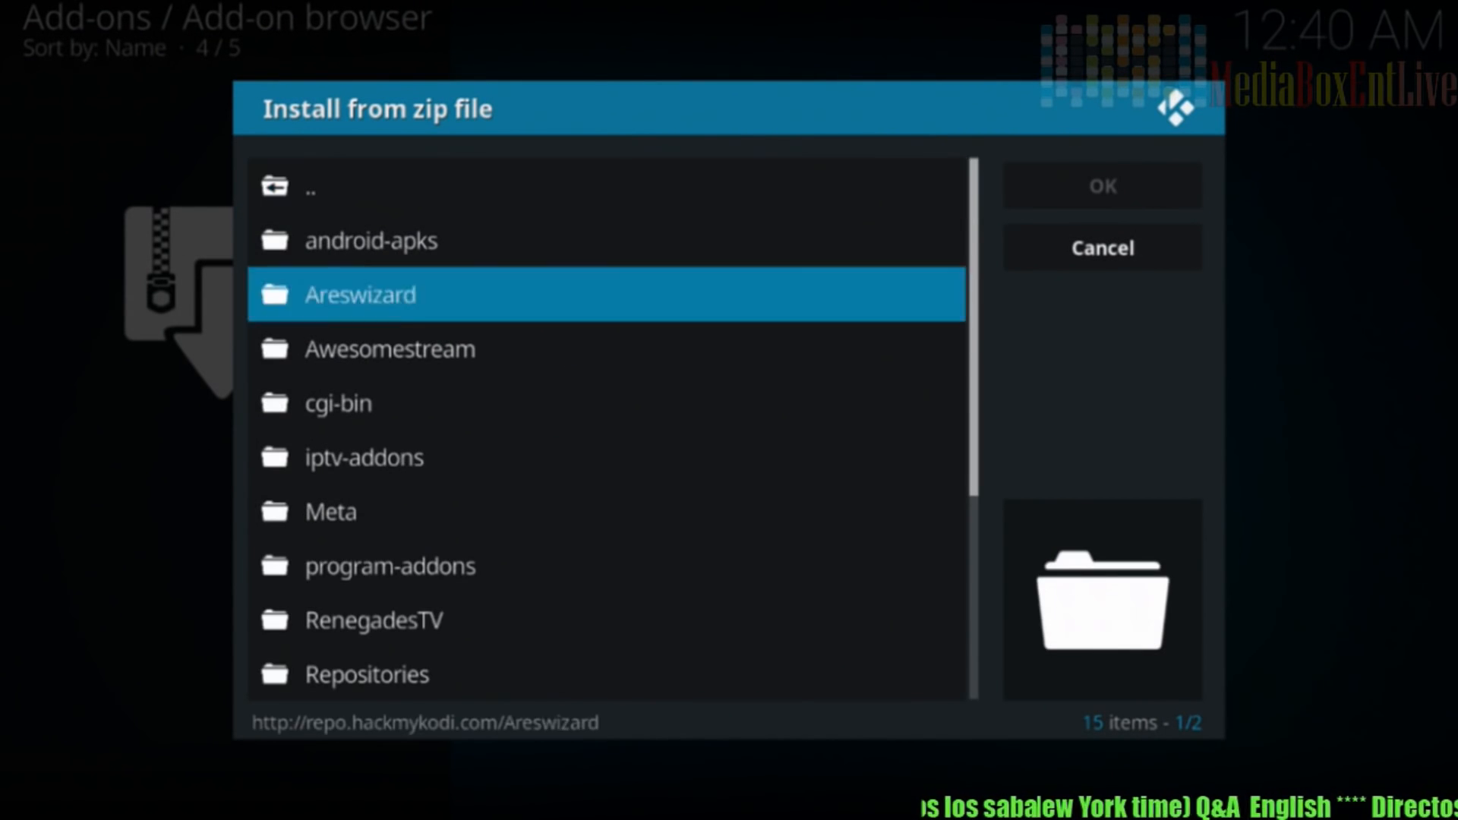
{"action": "left_click", "coordinate": [389, 565]}
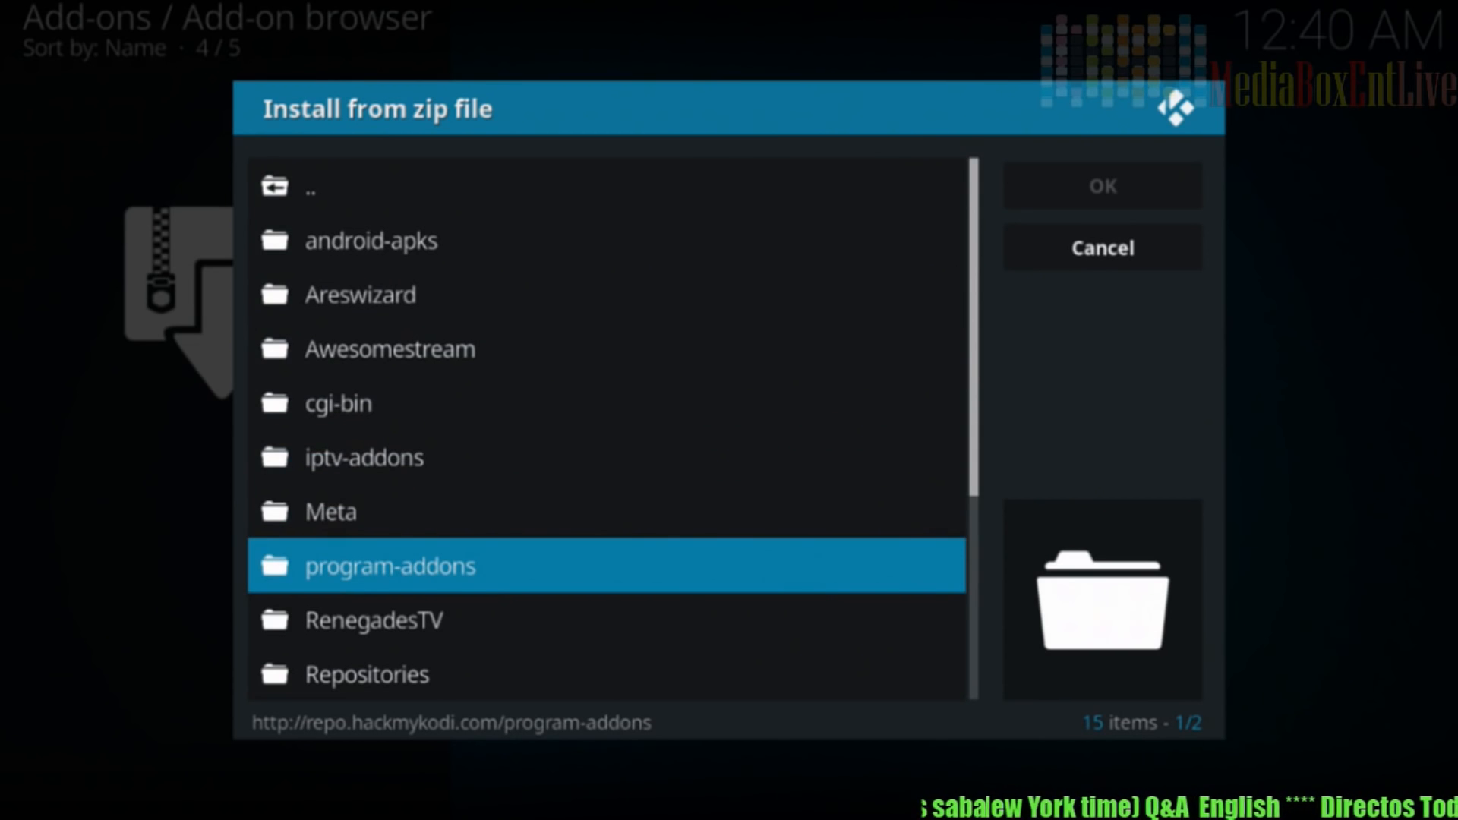
{"action": "double_click", "coordinate": [390, 565]}
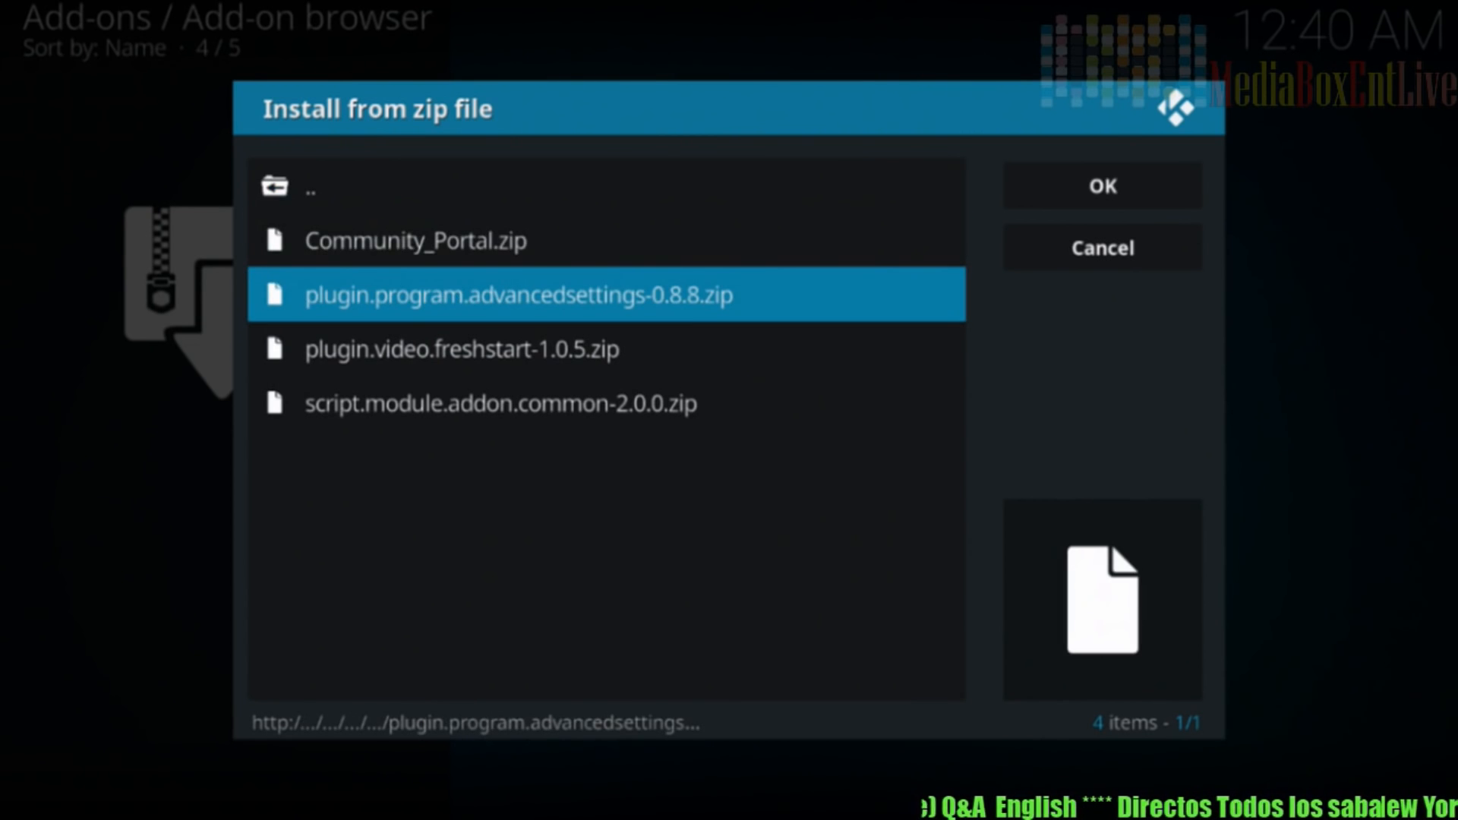
{"action": "left_click", "coordinate": [1102, 247]}
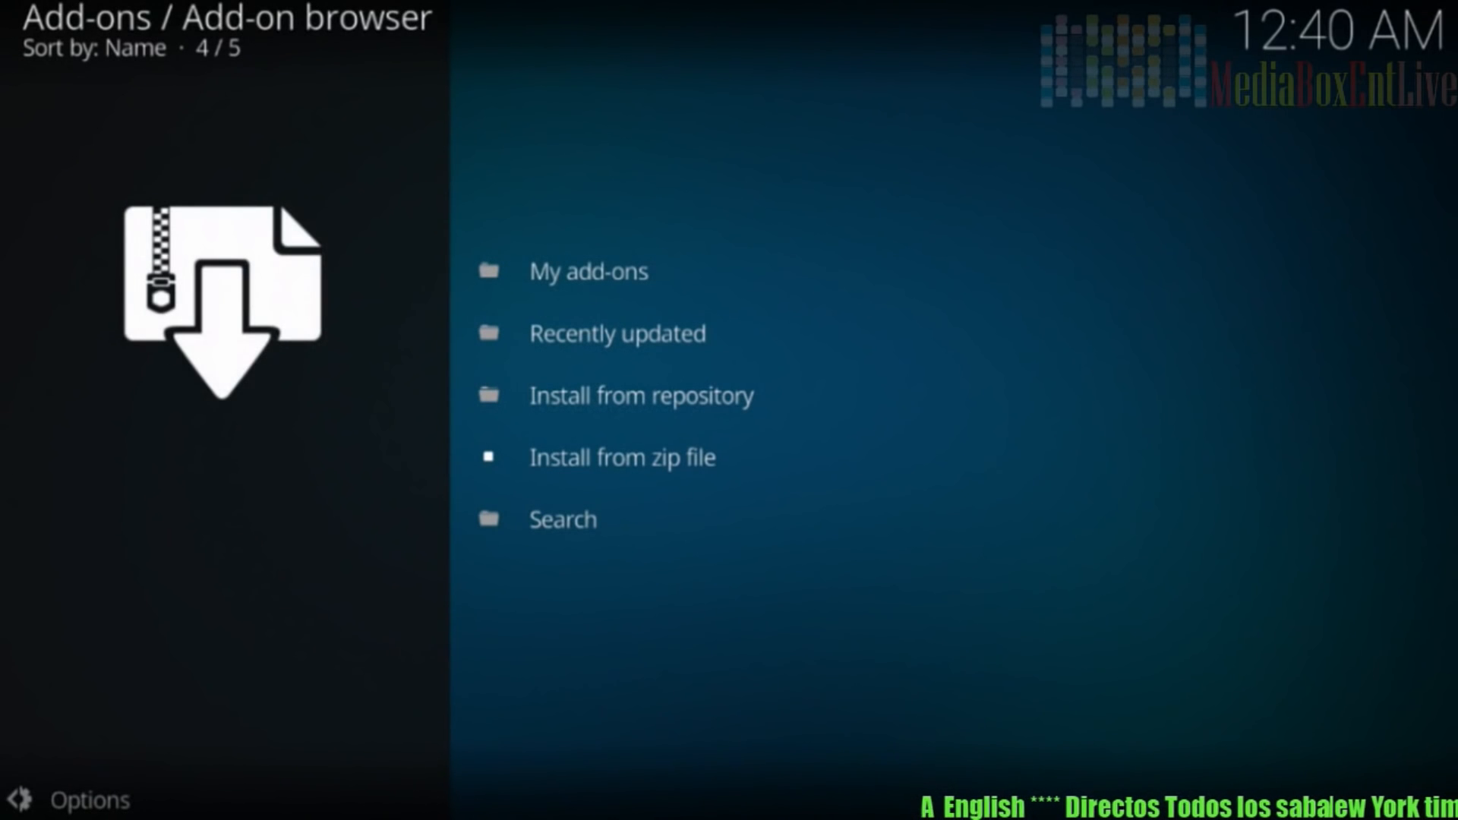
{"action": "left_click", "coordinate": [621, 457]}
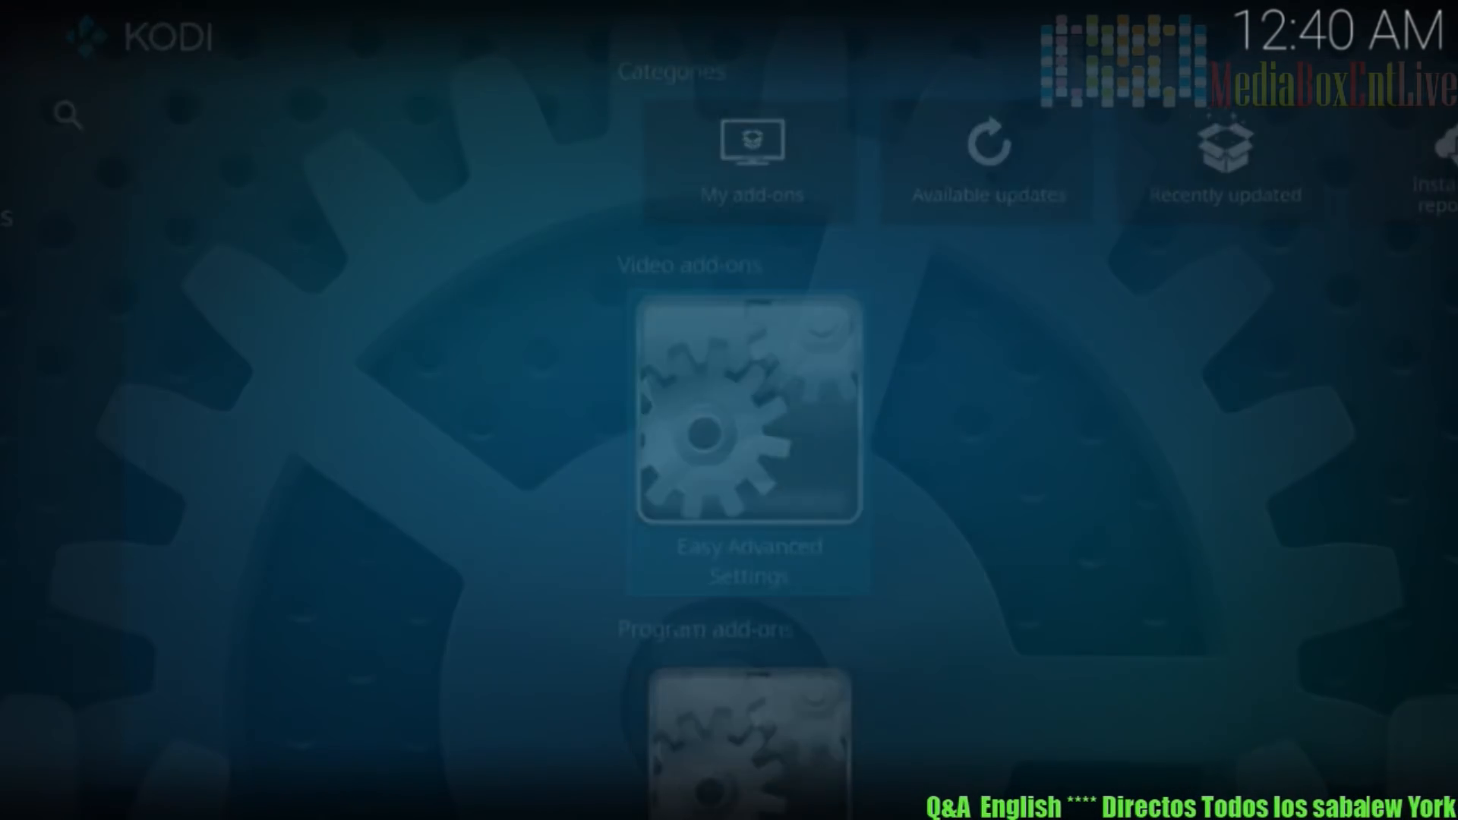
Step: Open Easy Advanced Settings, choose Edit Settings, and enter the Network settings group
{"action": "left_click", "coordinate": [748, 412]}
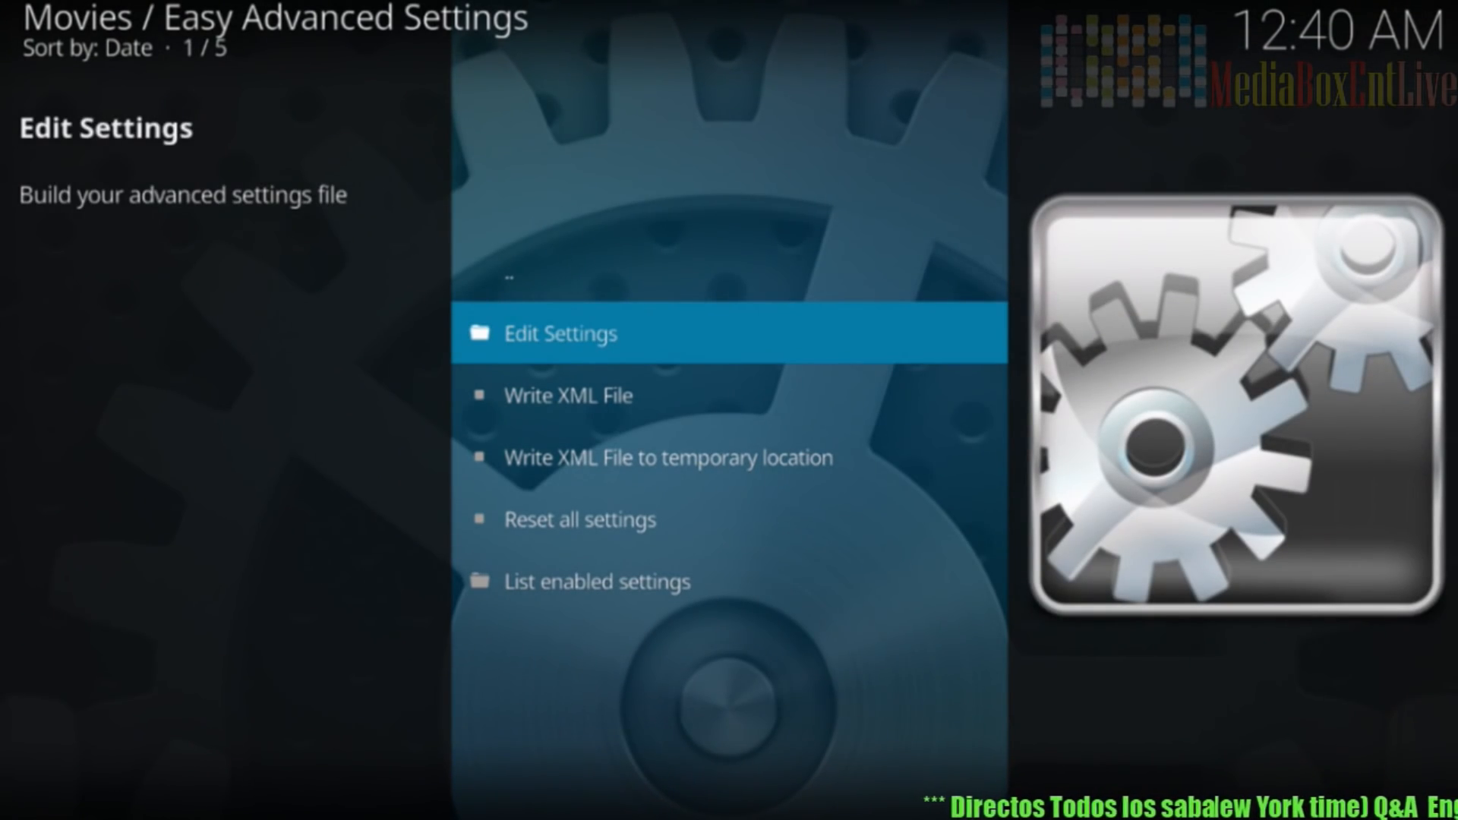
{"action": "left_click", "coordinate": [560, 333]}
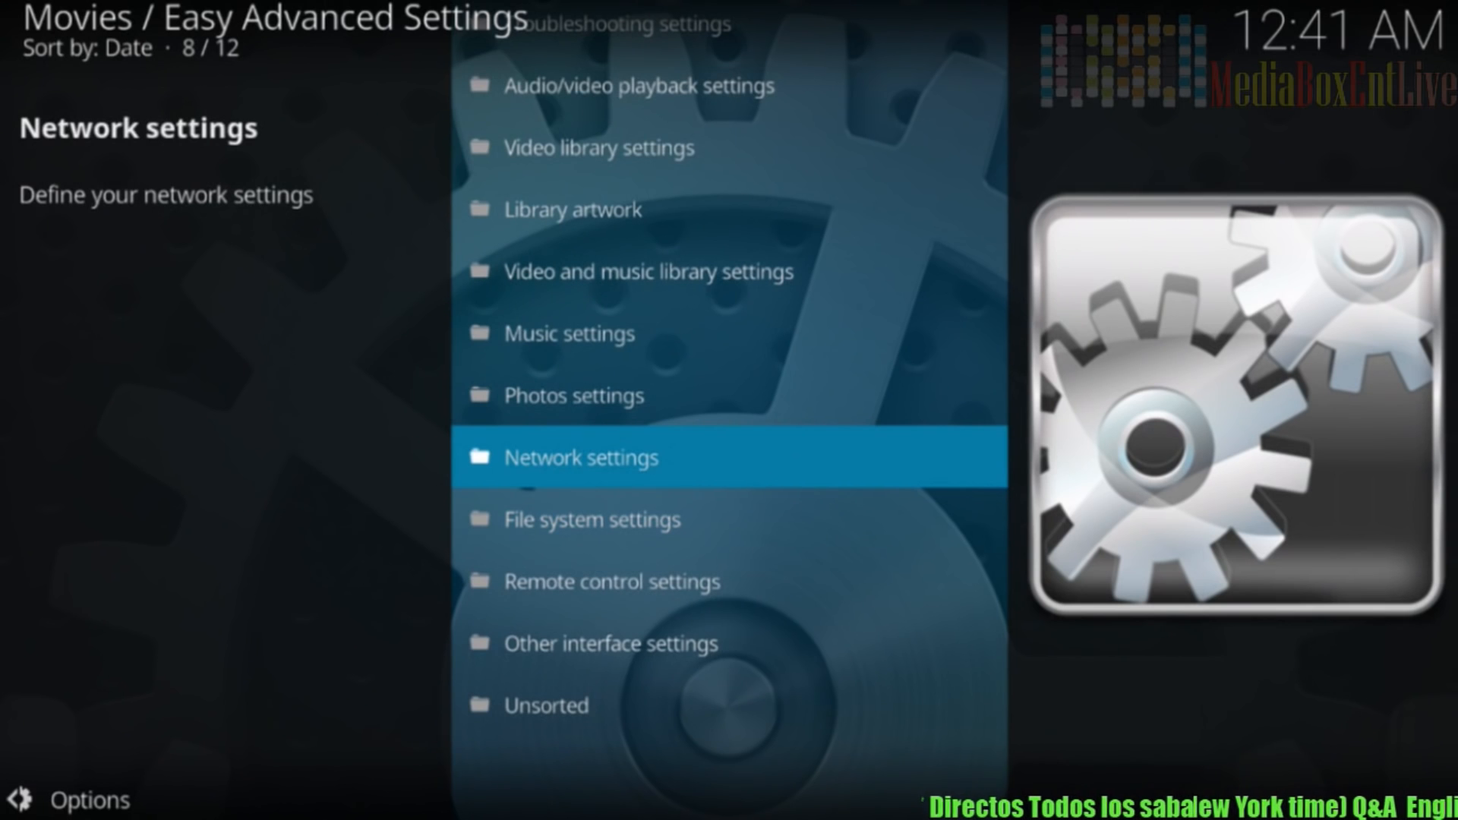
{"action": "left_click", "coordinate": [581, 456]}
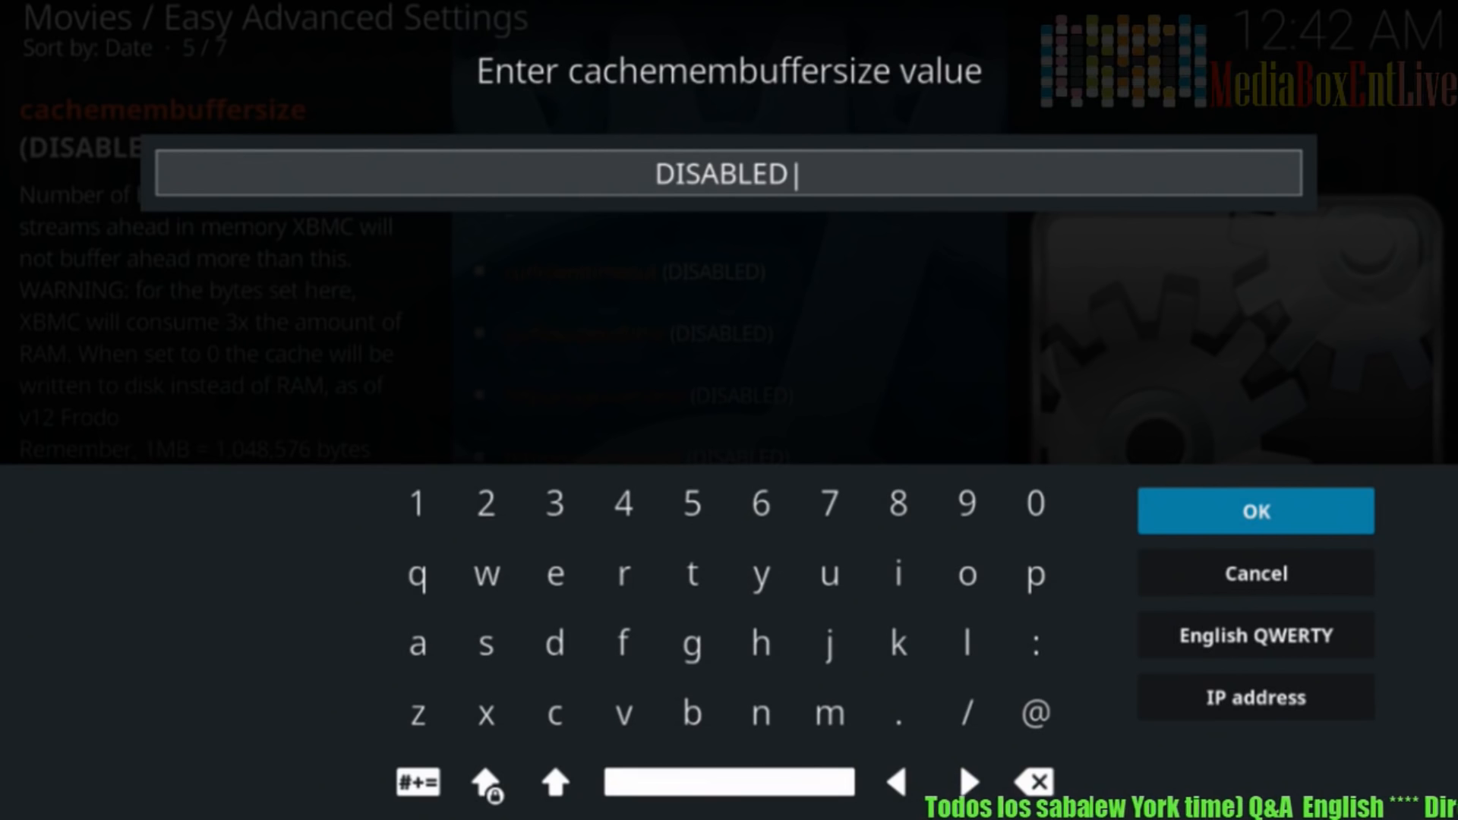
Step: Replace DISABLED with cachemembuffersize 419430300, and set buffermode to 1
{"action": "left_click", "coordinate": [1031, 781]}
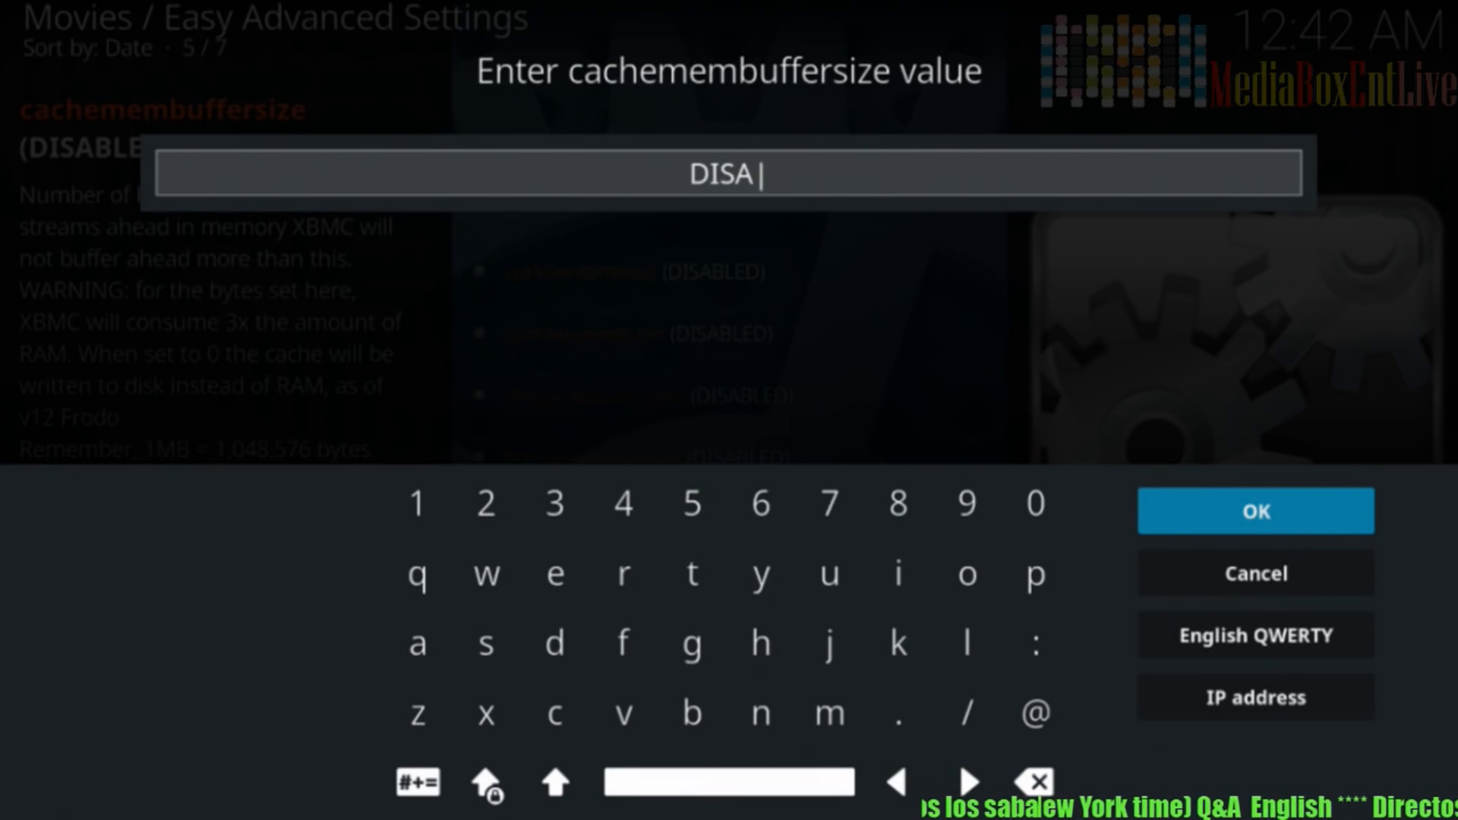
{"action": "left_click", "coordinate": [1031, 781]}
{"action": "type", "text": "419430300"}
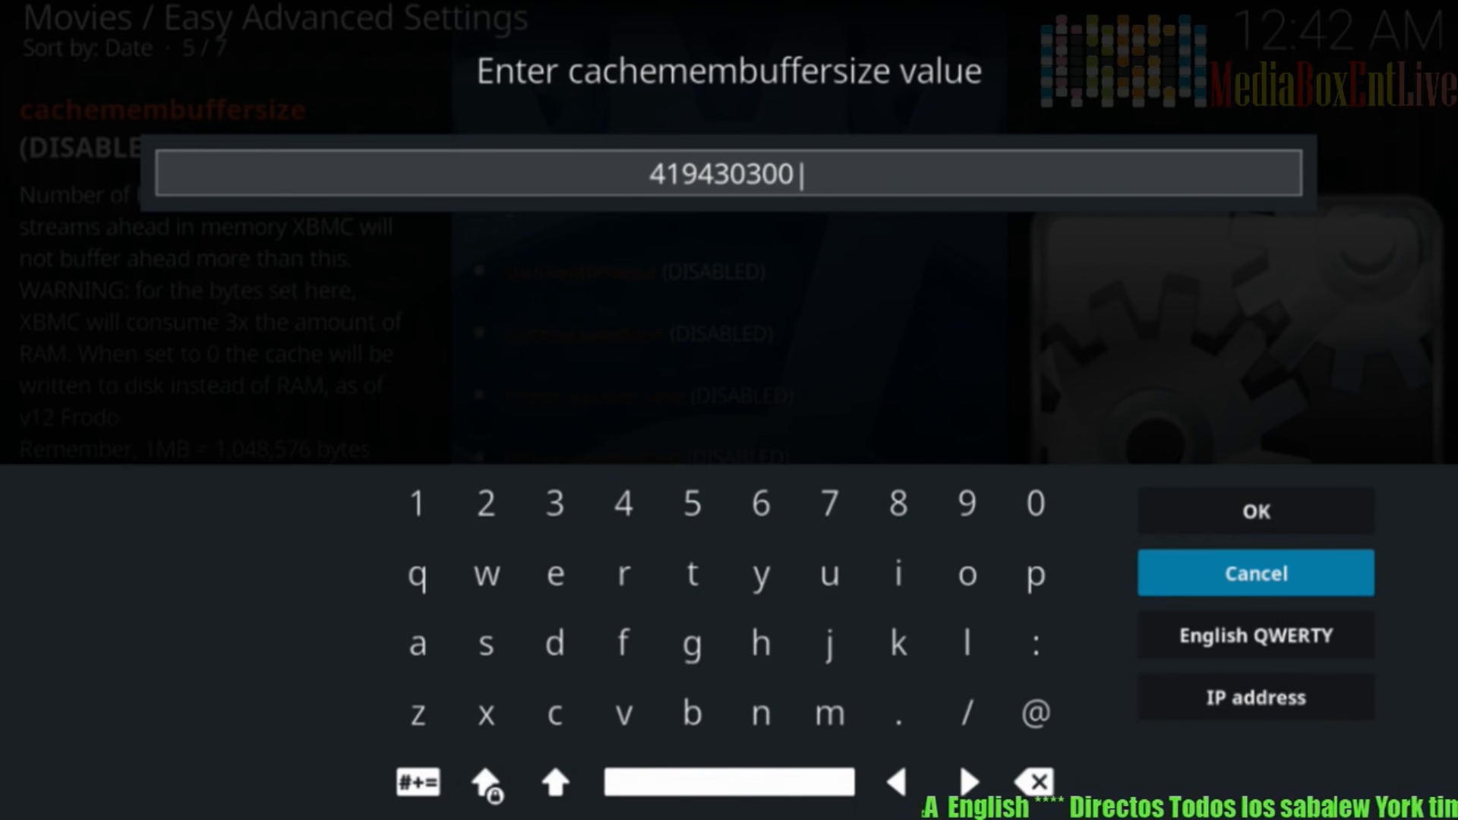
{"action": "left_click", "coordinate": [1255, 573]}
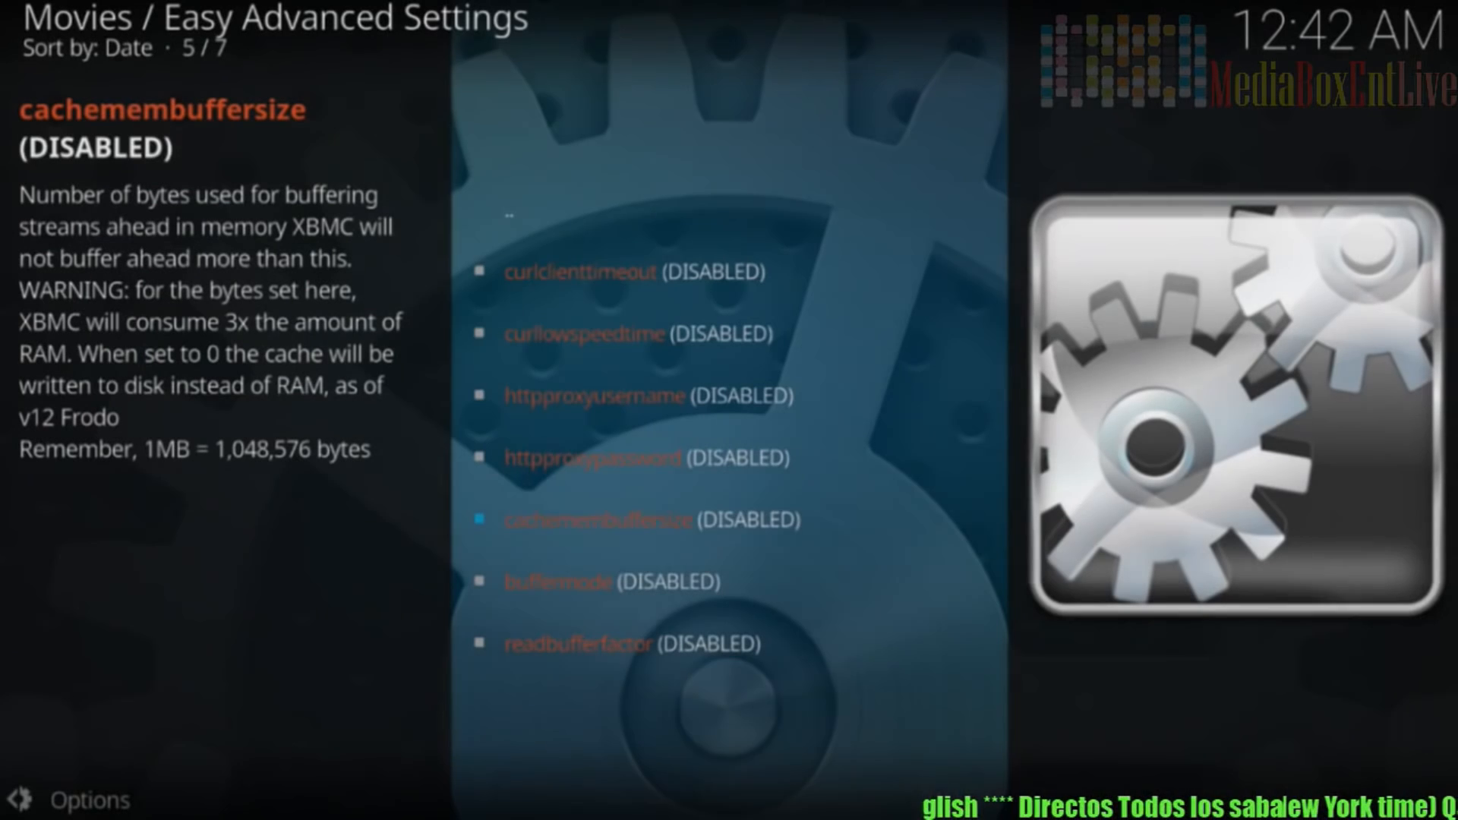
{"action": "key", "text": "up"}
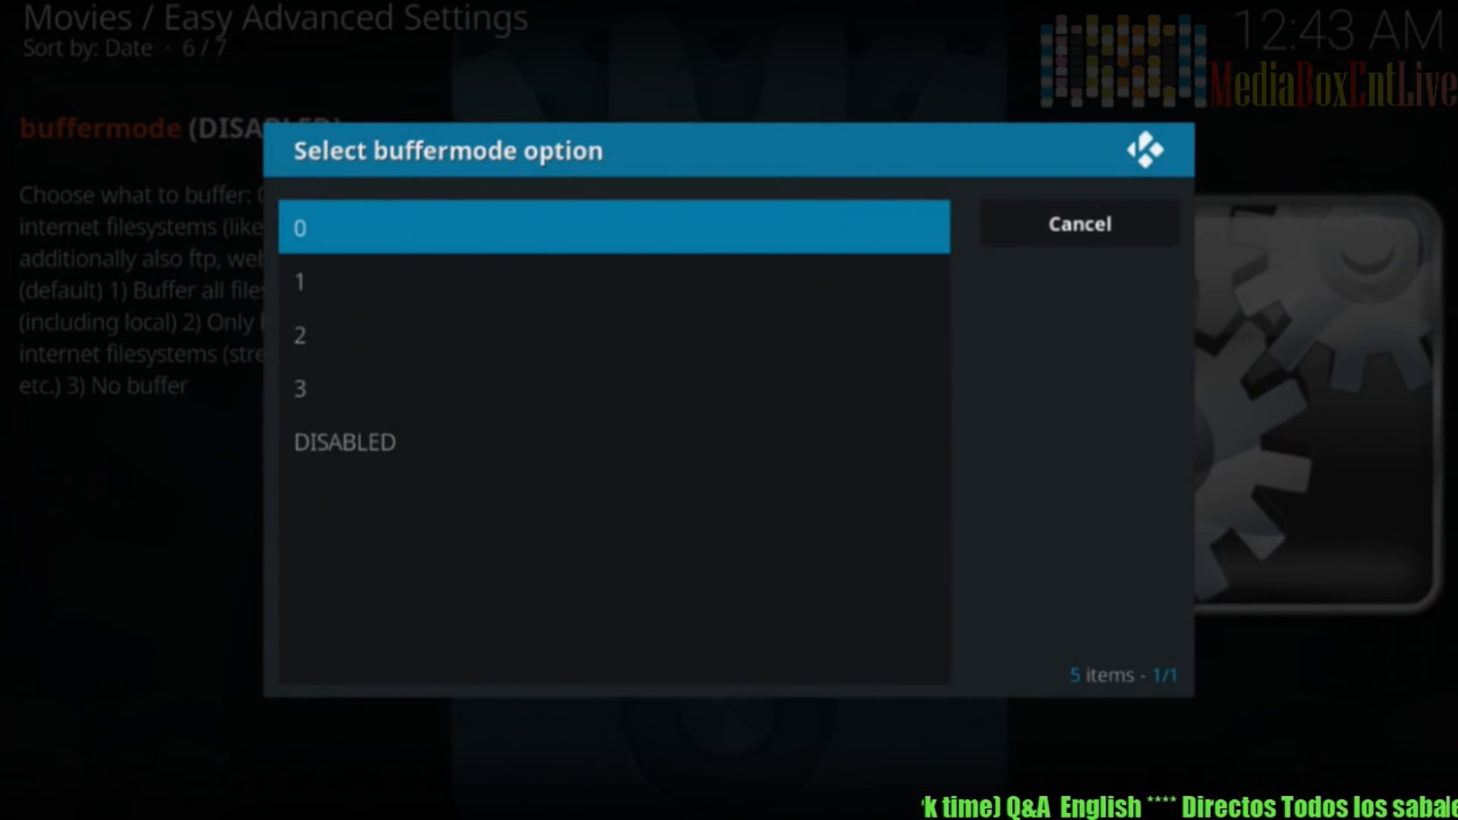
{"action": "left_click", "coordinate": [1078, 223]}
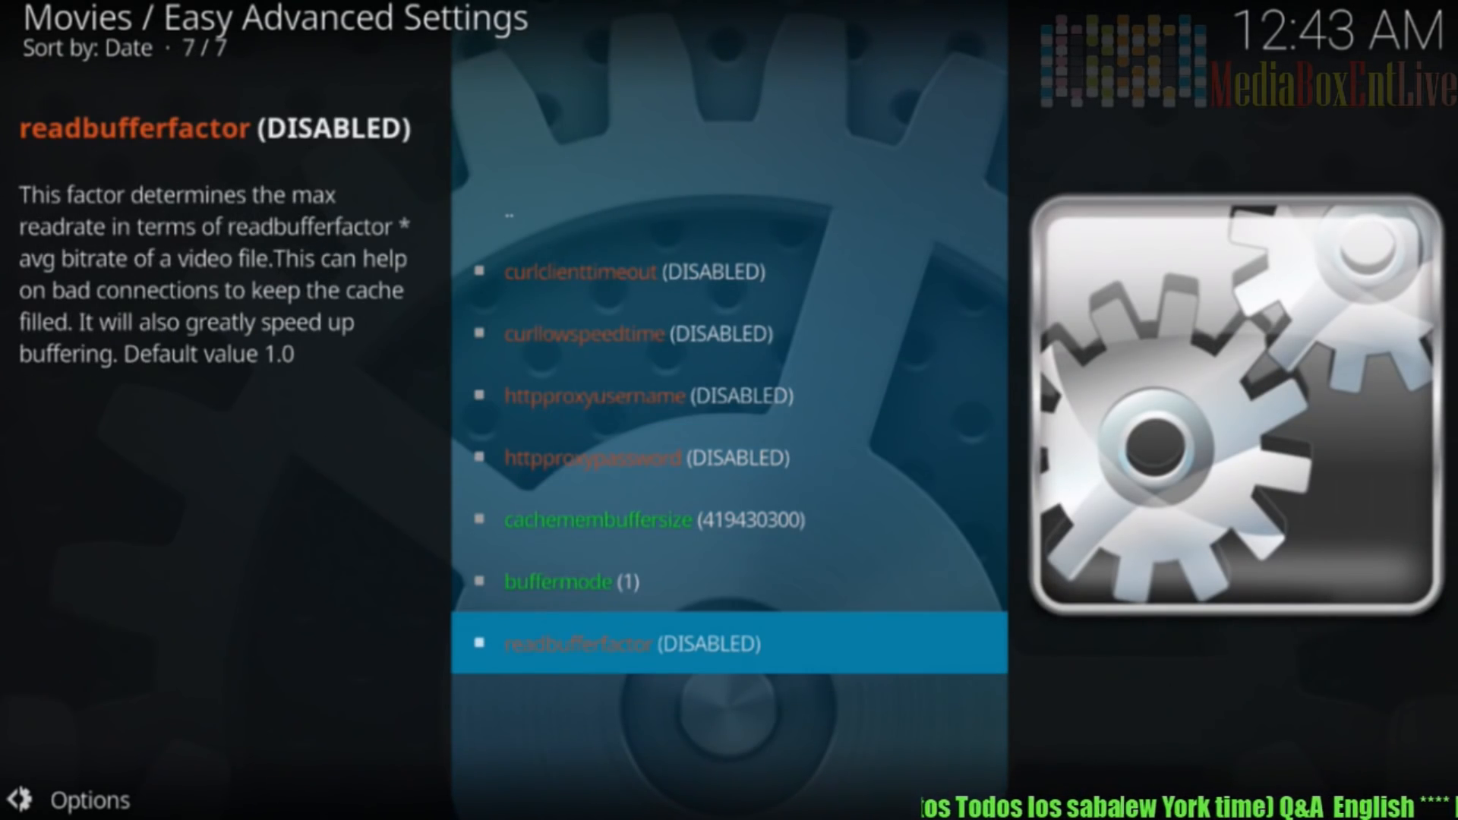
Step: Clear readbufferfactor's DISABLED placeholder and enter the value 4
{"action": "left_click", "coordinate": [633, 642]}
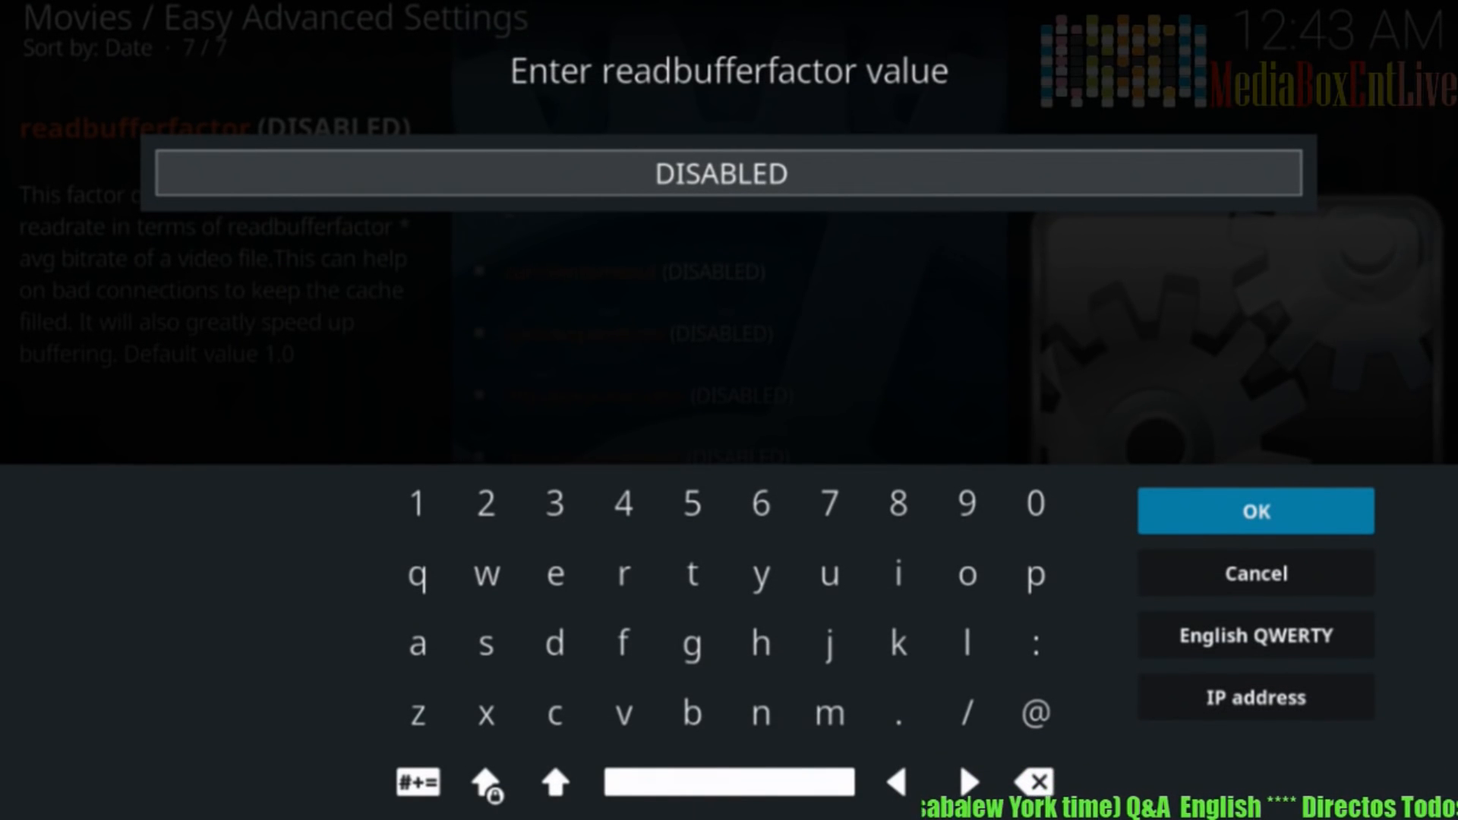
{"action": "left_click", "coordinate": [1032, 782]}
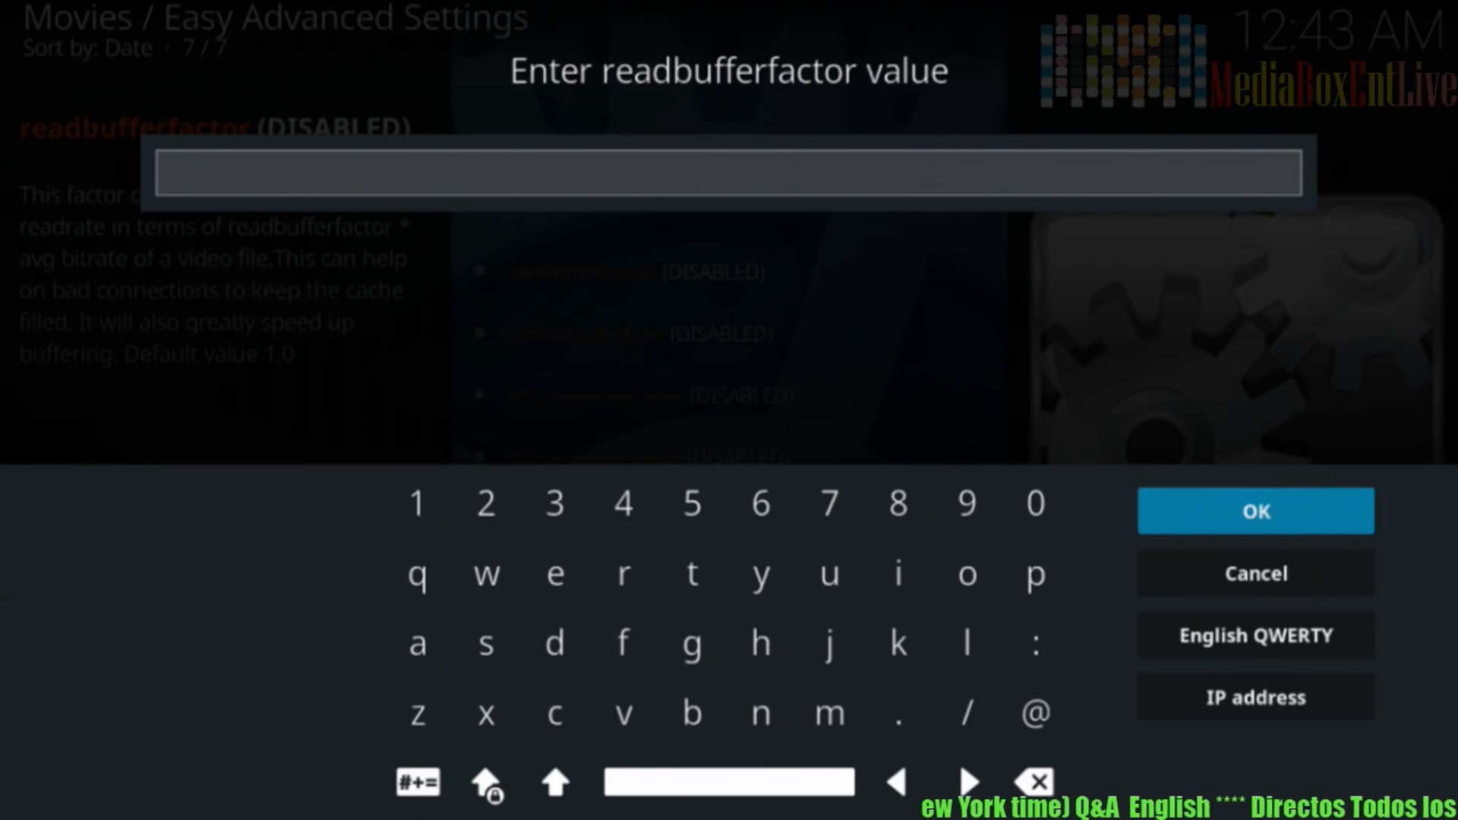
{"action": "left_click", "coordinate": [1255, 635]}
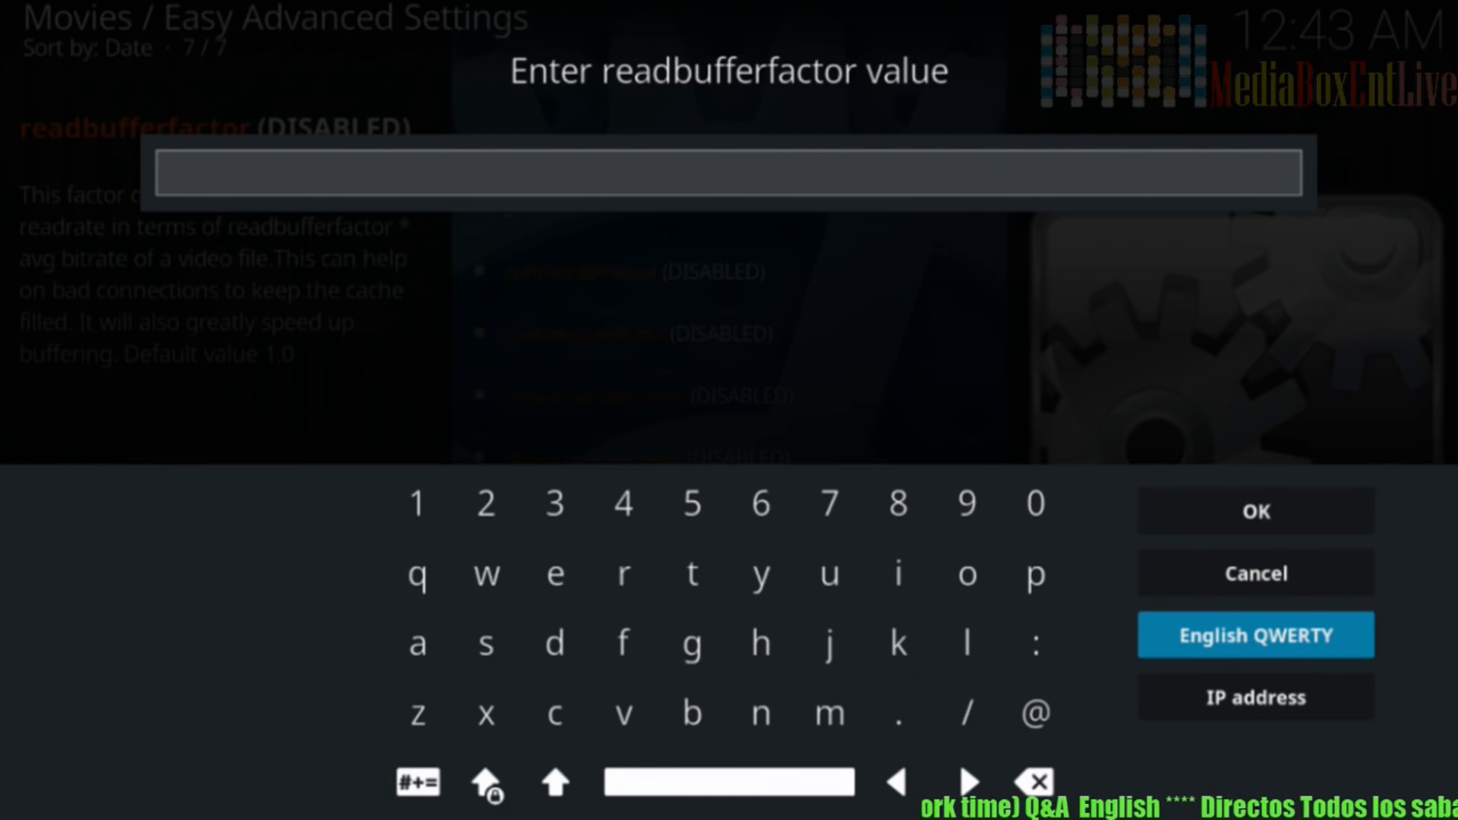
{"action": "left_click", "coordinate": [485, 502]}
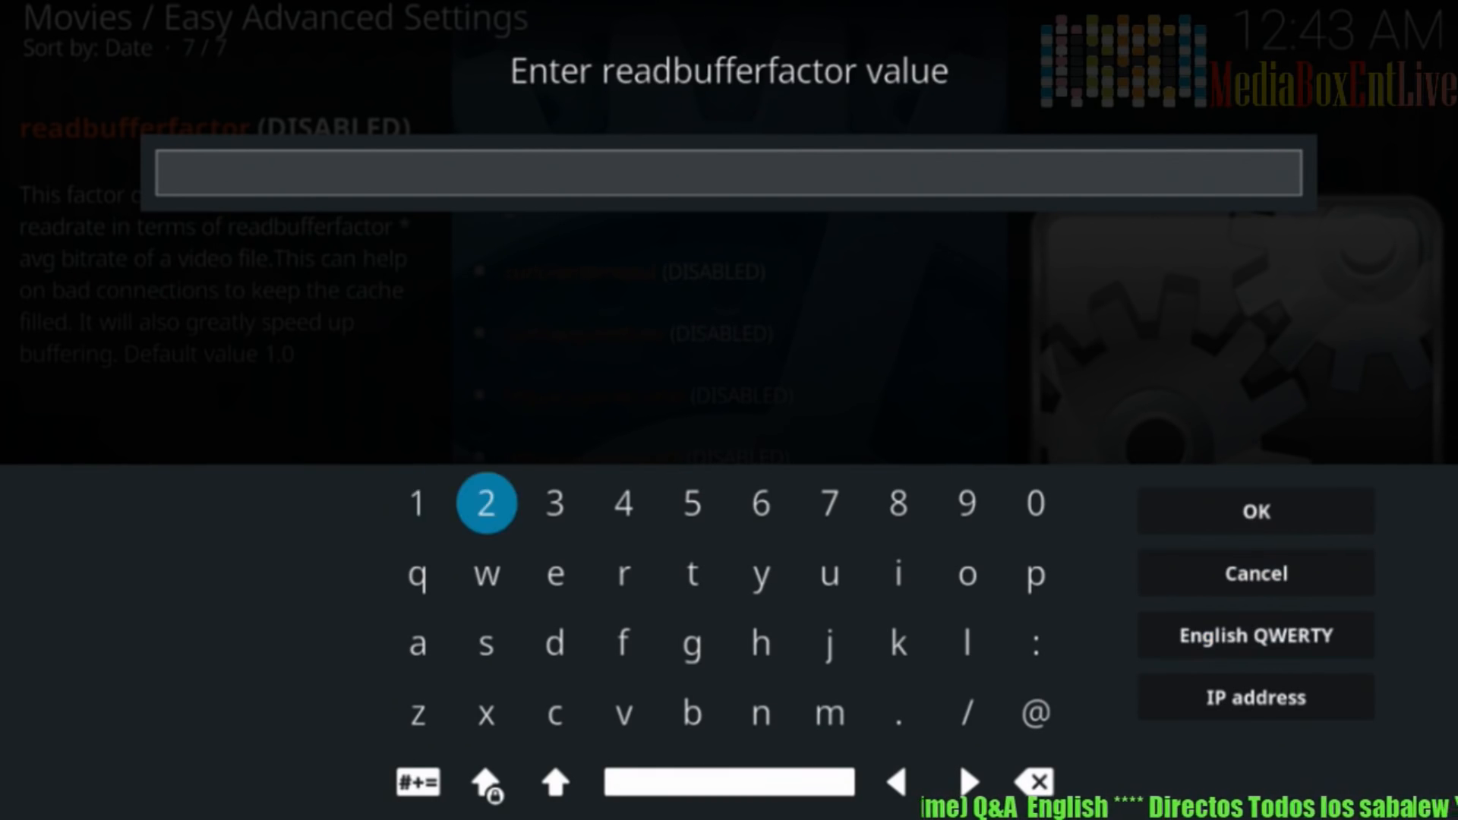
{"action": "left_click", "coordinate": [622, 502]}
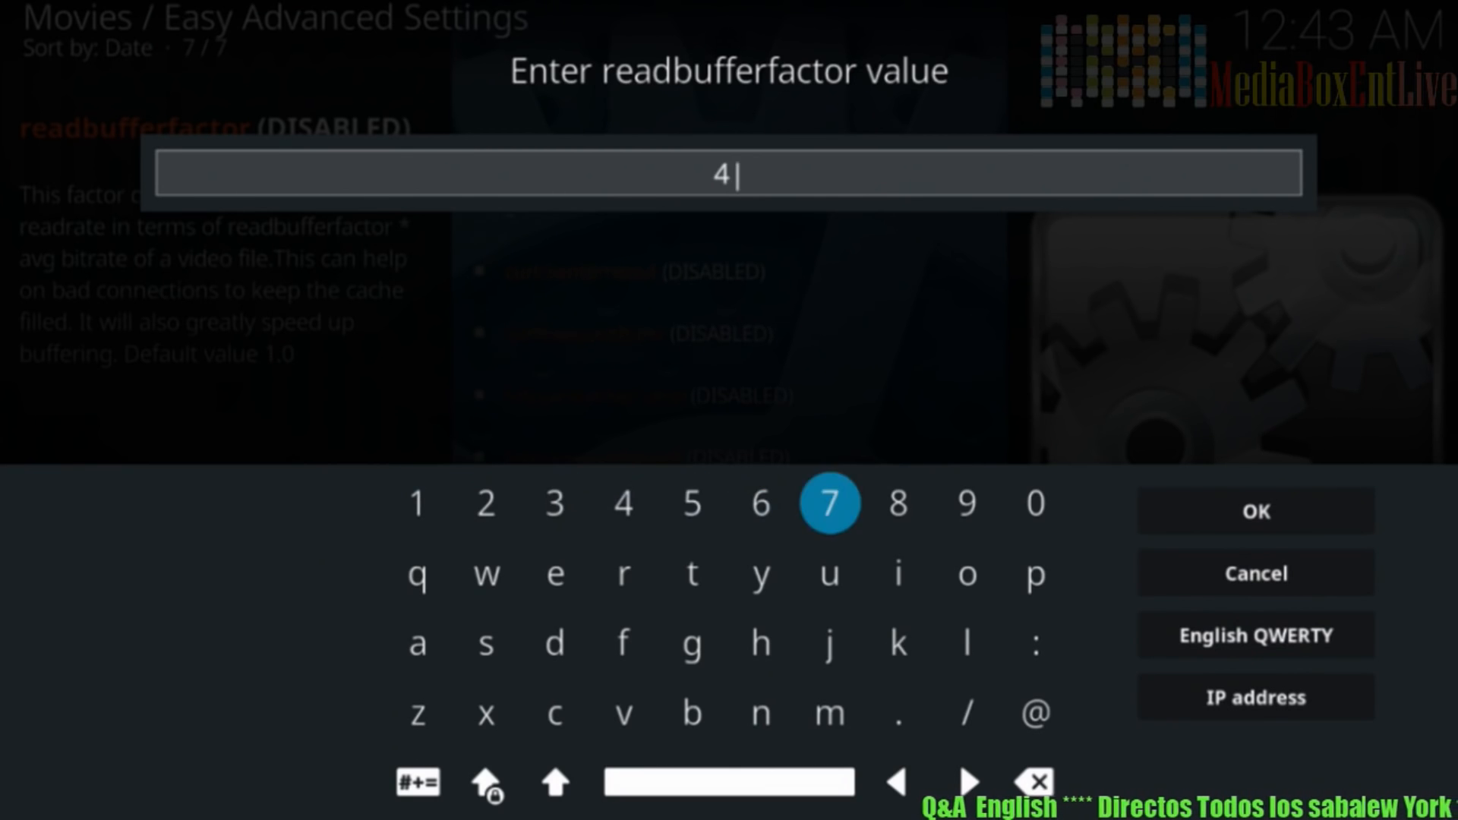
{"action": "mouse_move", "coordinate": [484, 643]}
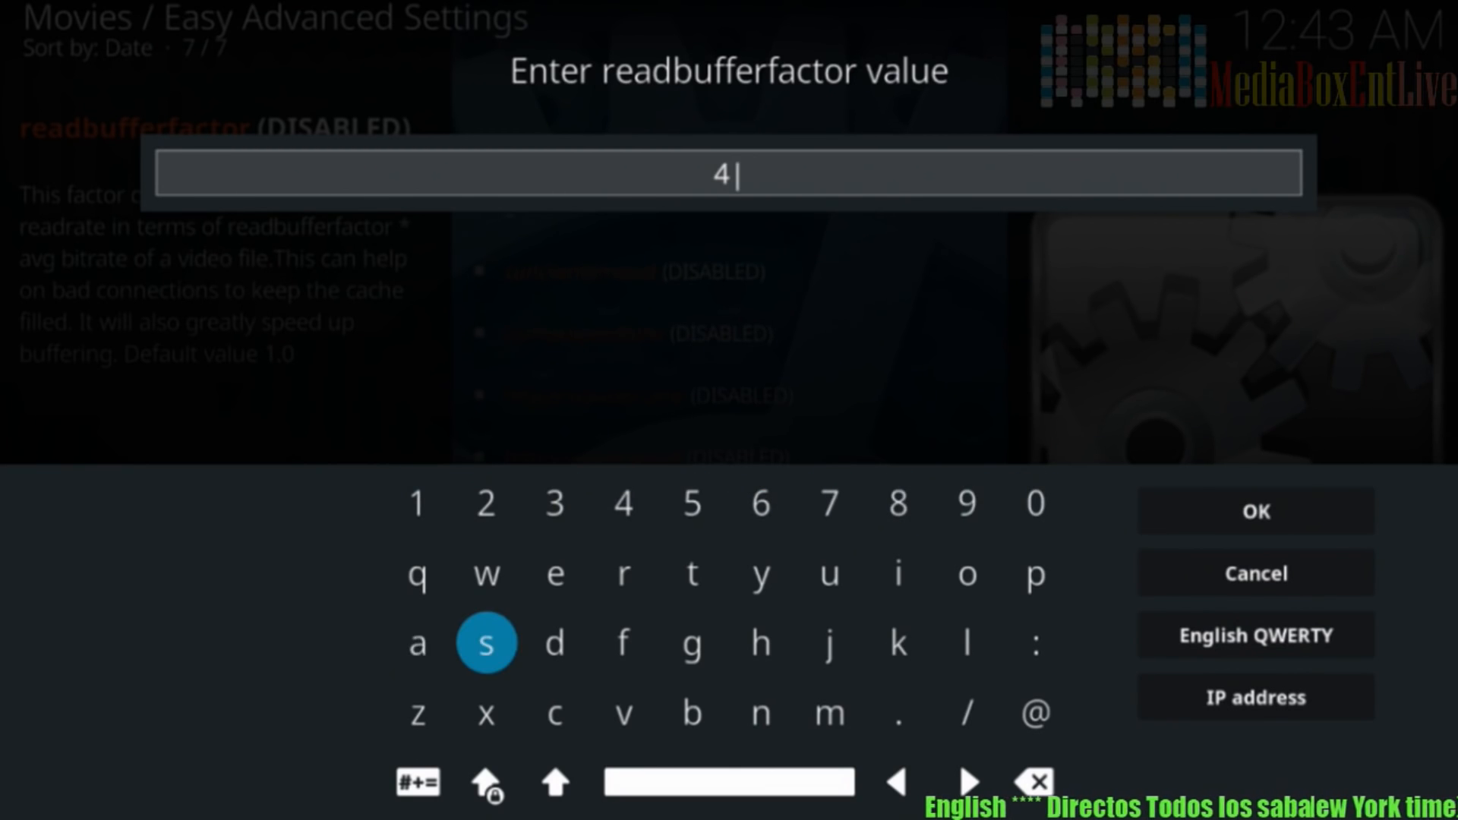
{"action": "mouse_move", "coordinate": [1035, 573]}
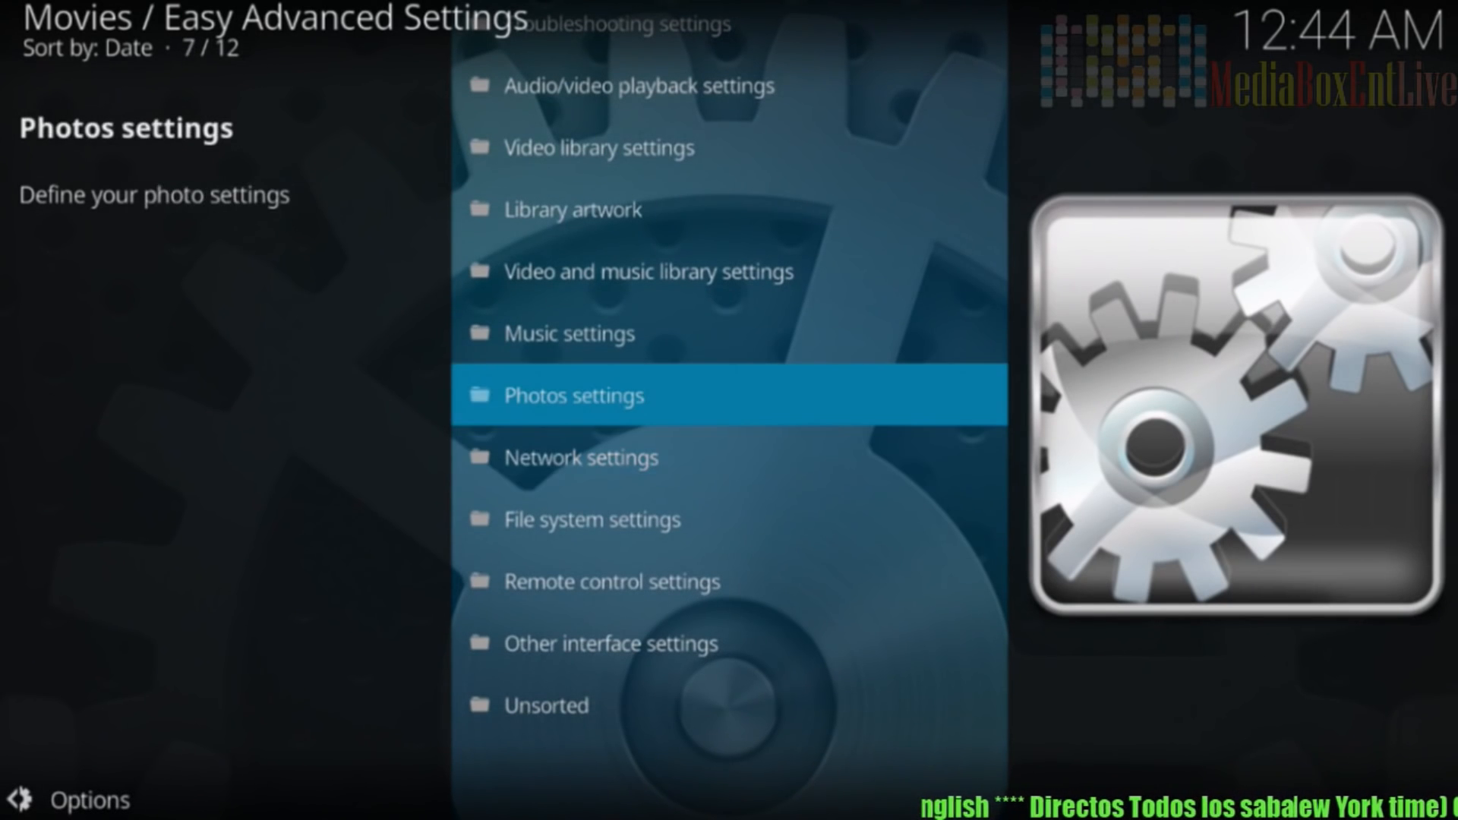
Step: From the Easy Advanced Settings main menu, choose Write XML File
{"action": "scroll", "scroll_direction": "up", "scroll_amount": 3}
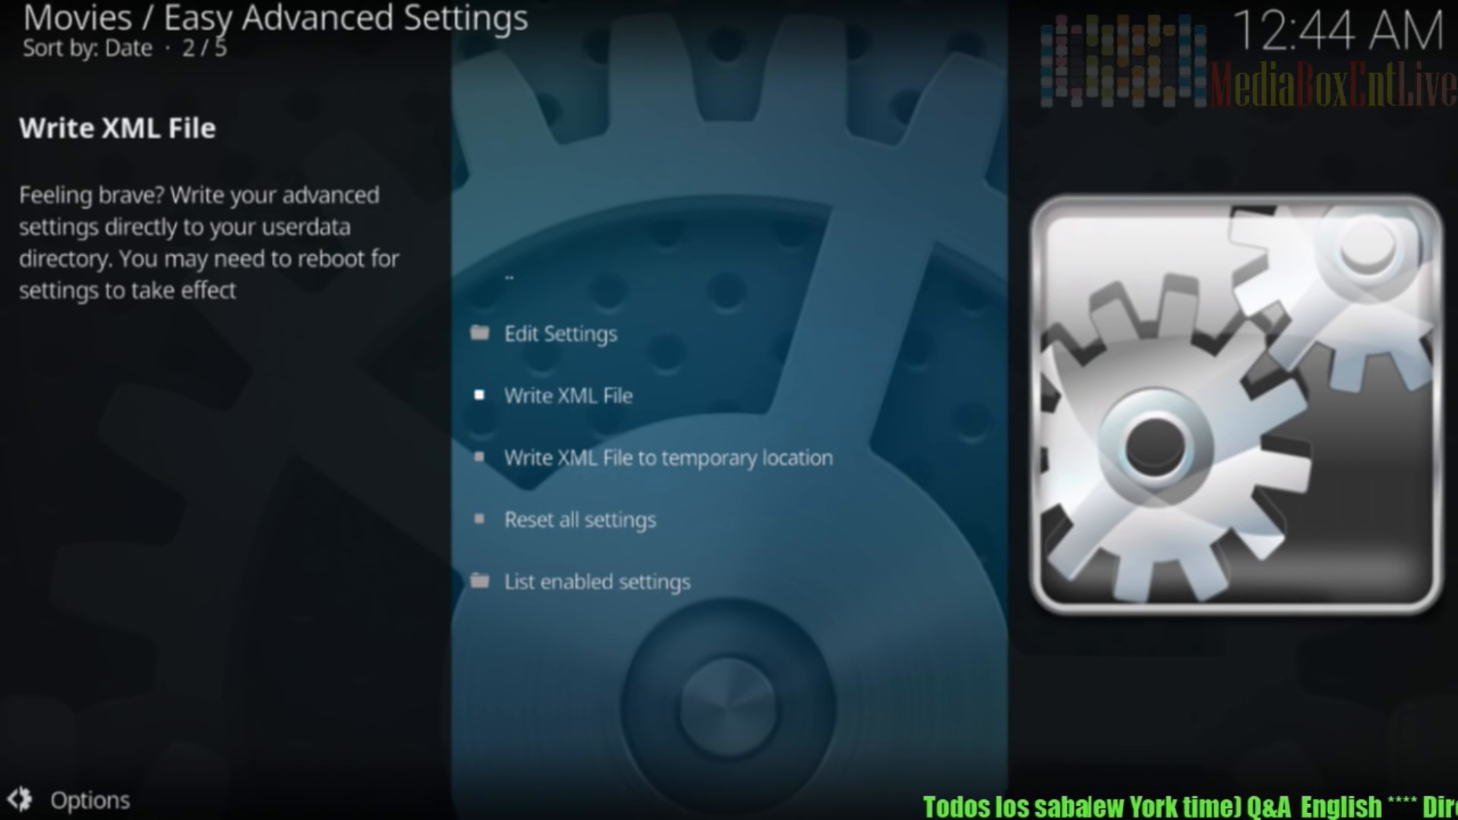
{"action": "left_click", "coordinate": [568, 395]}
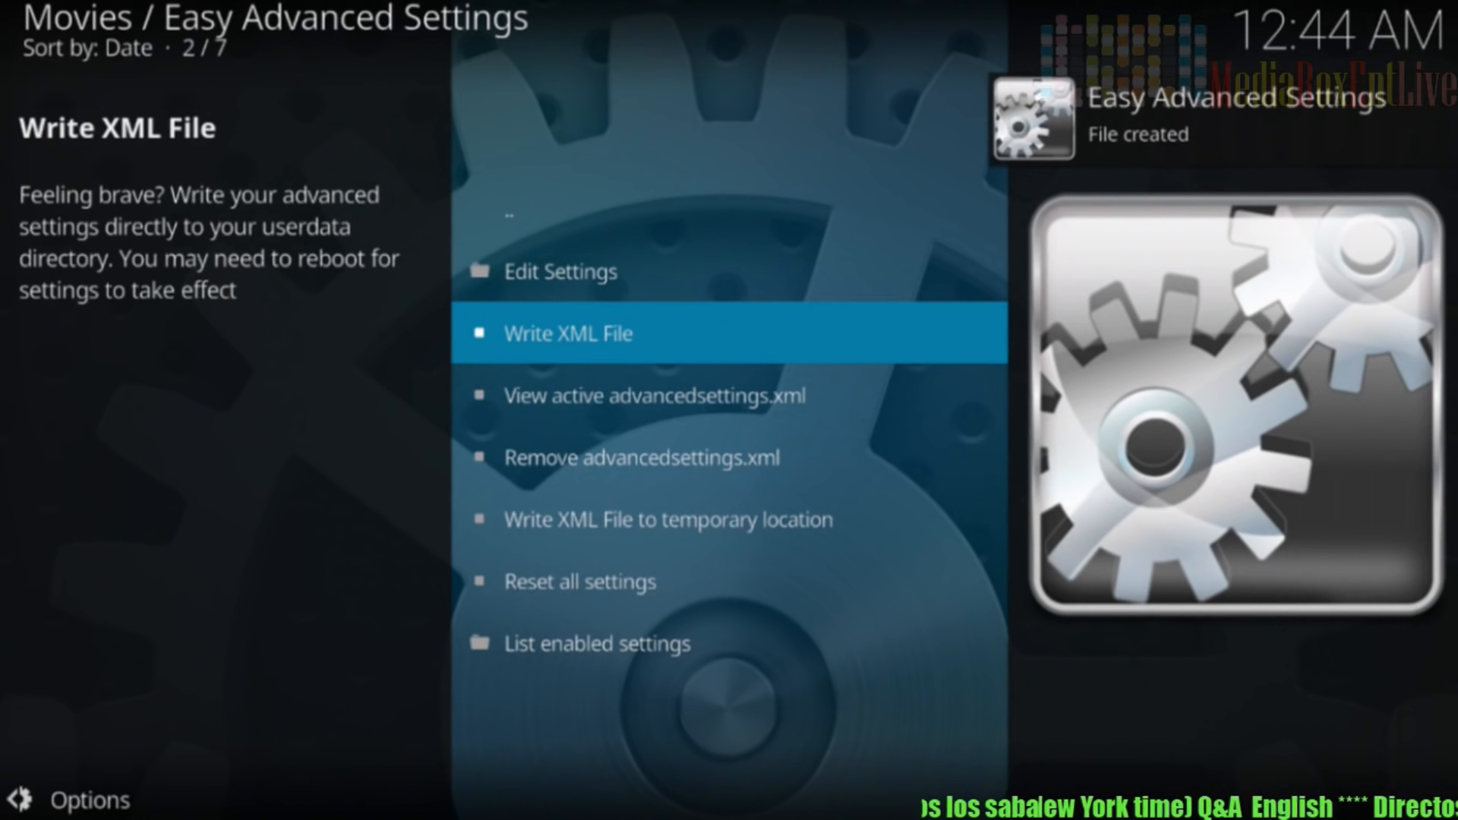